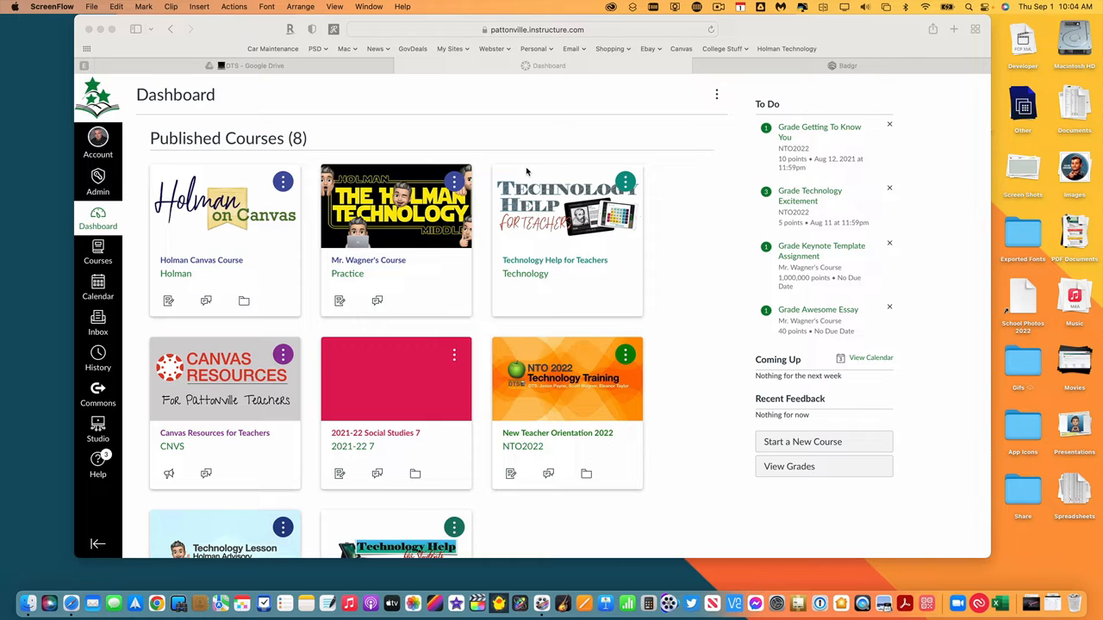
mouse_move(567, 159)
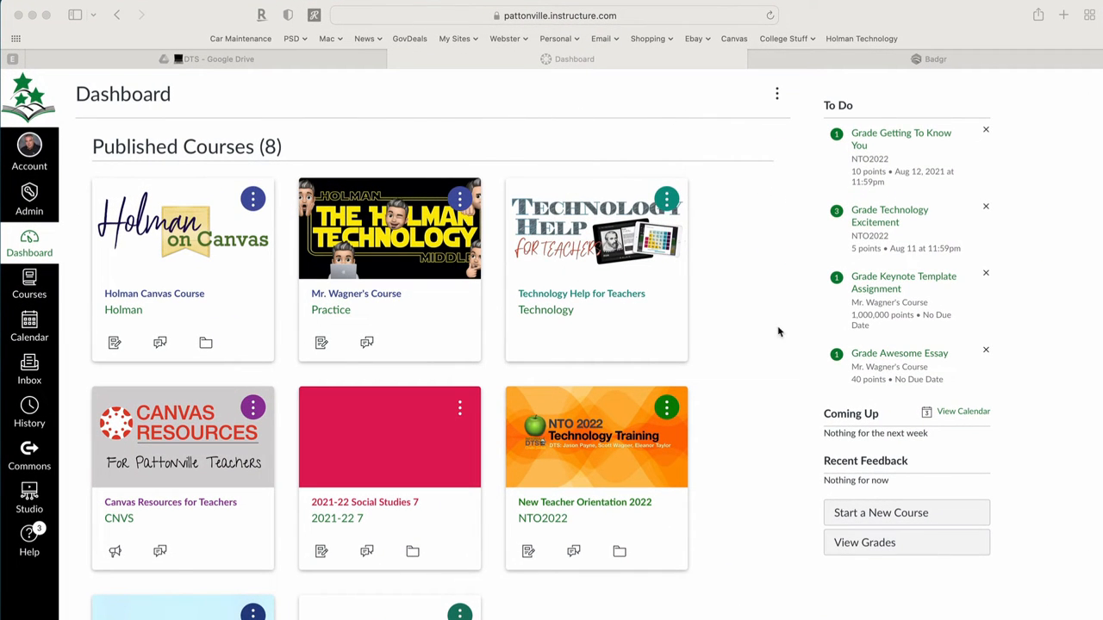
mouse_move(821, 86)
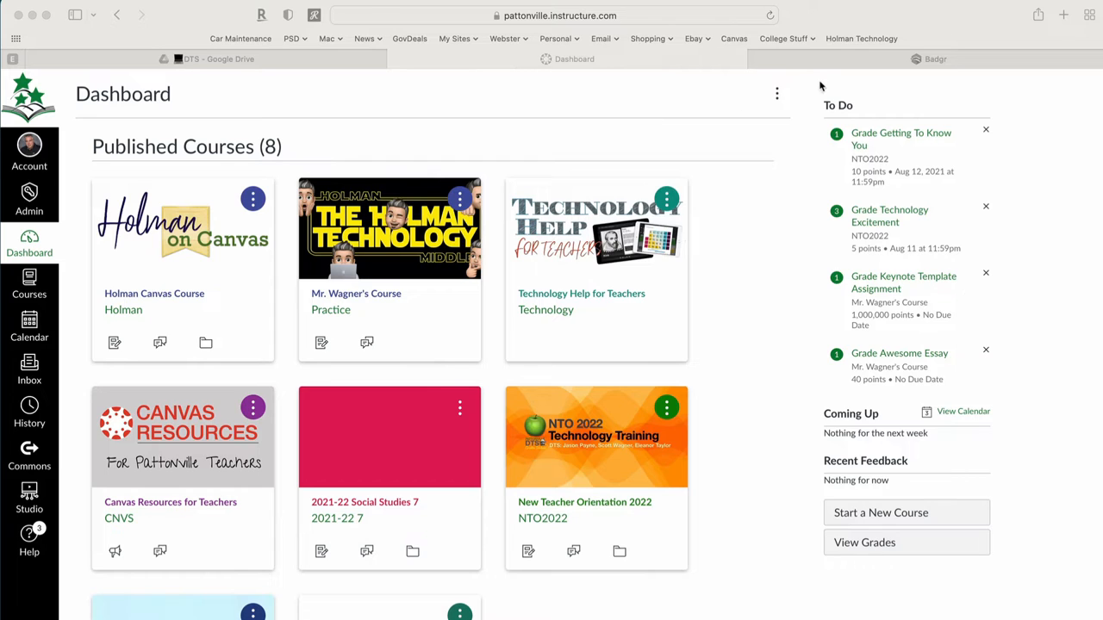
mouse_move(831, 76)
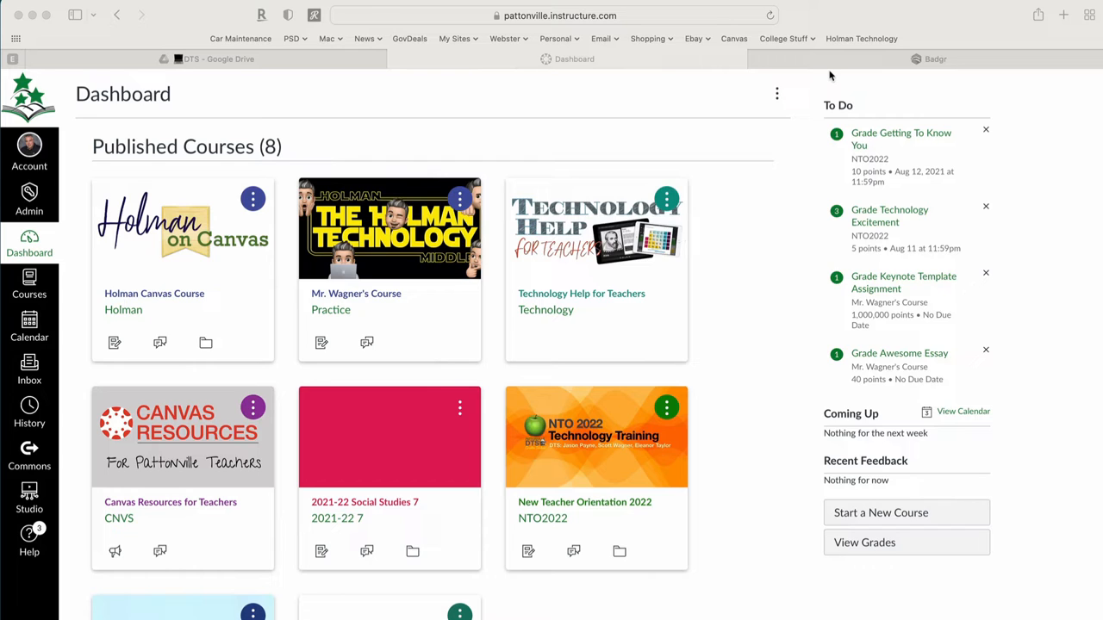
mouse_move(846, 72)
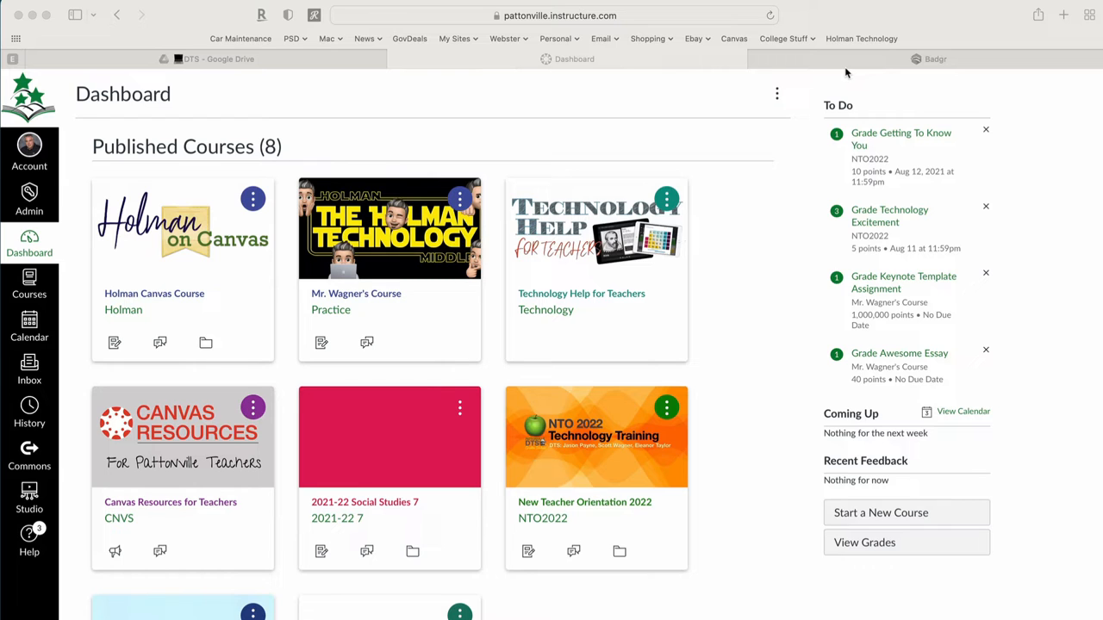
Switch to the Badgr tab, sign in and scroll to the welcome page's Get Started section.
click(934, 59)
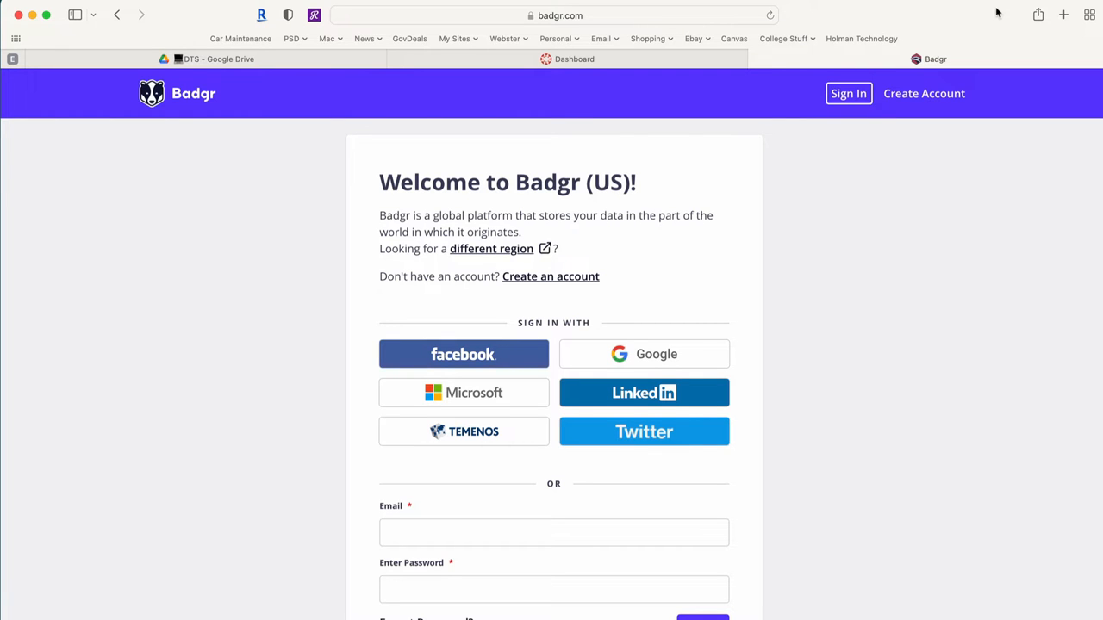
mouse_move(541, 205)
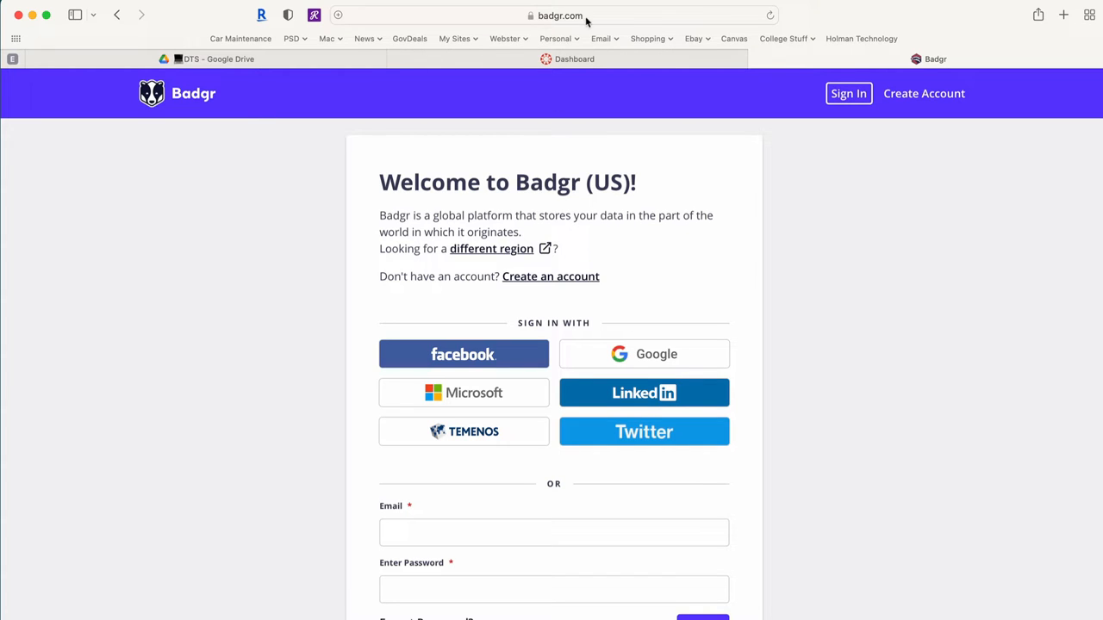
mouse_move(499, 314)
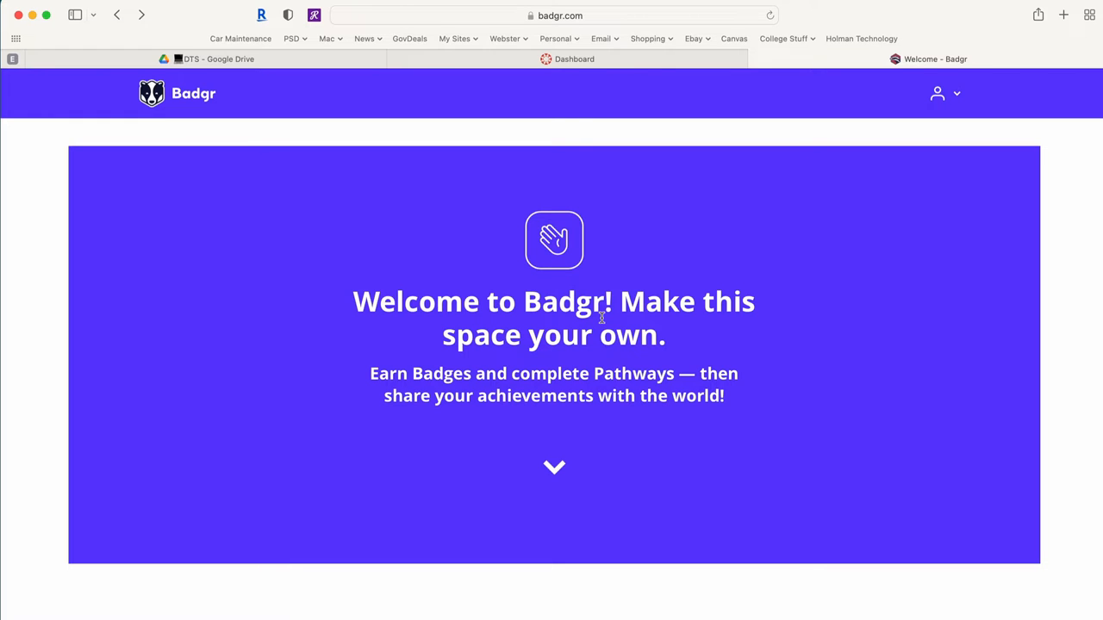
scroll(down, 3)
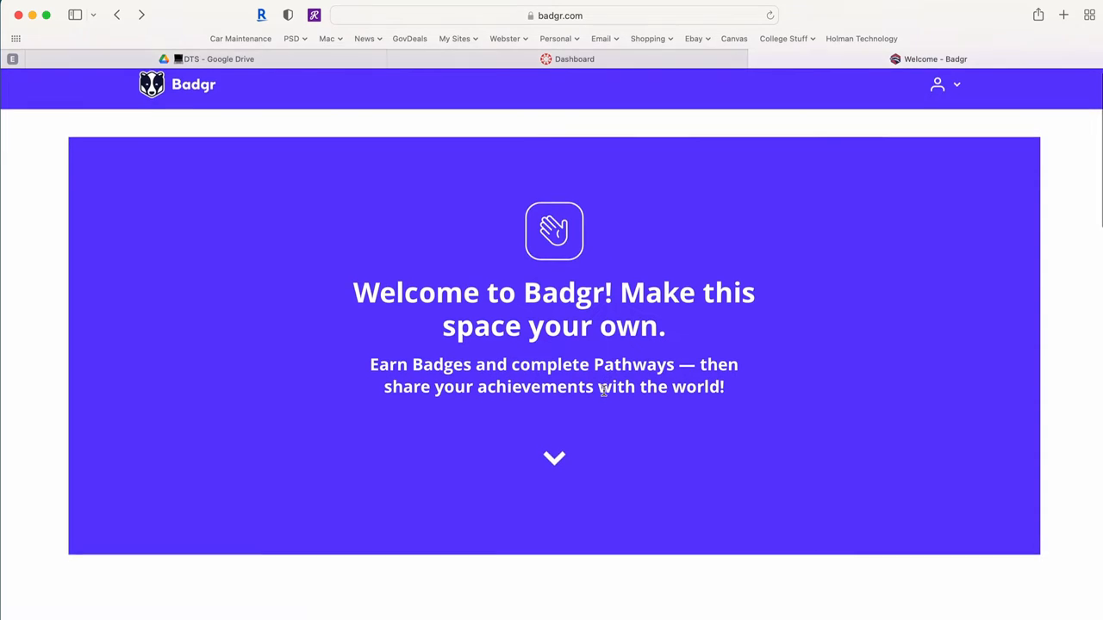
scroll(down, 3)
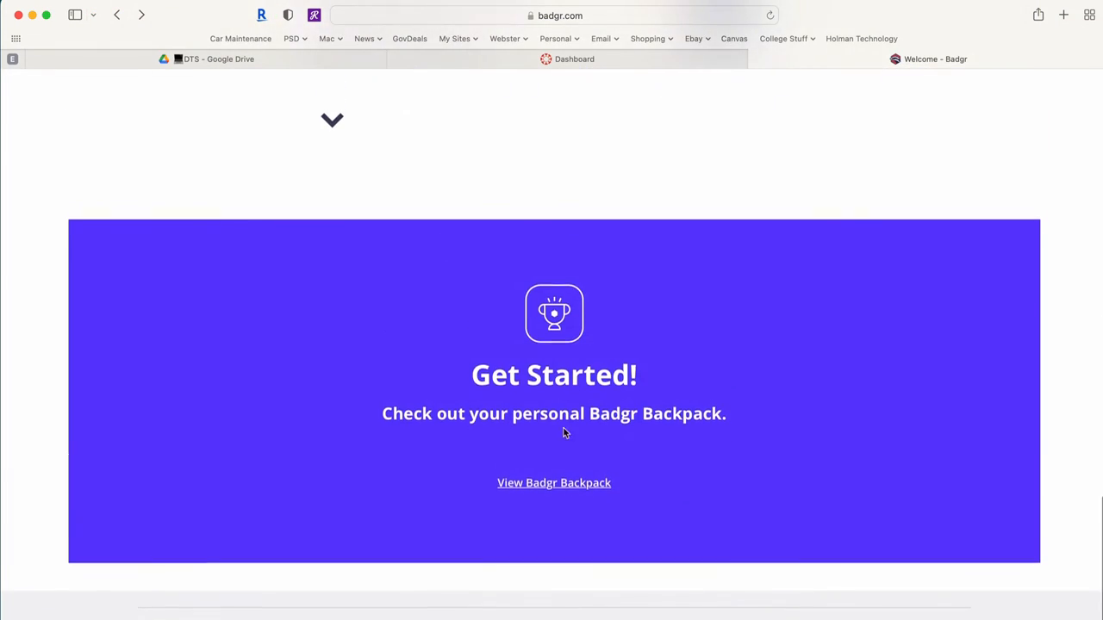
Visit the Badgr Backpack and My Pathways pages, then the empty Issuers list.
click(554, 483)
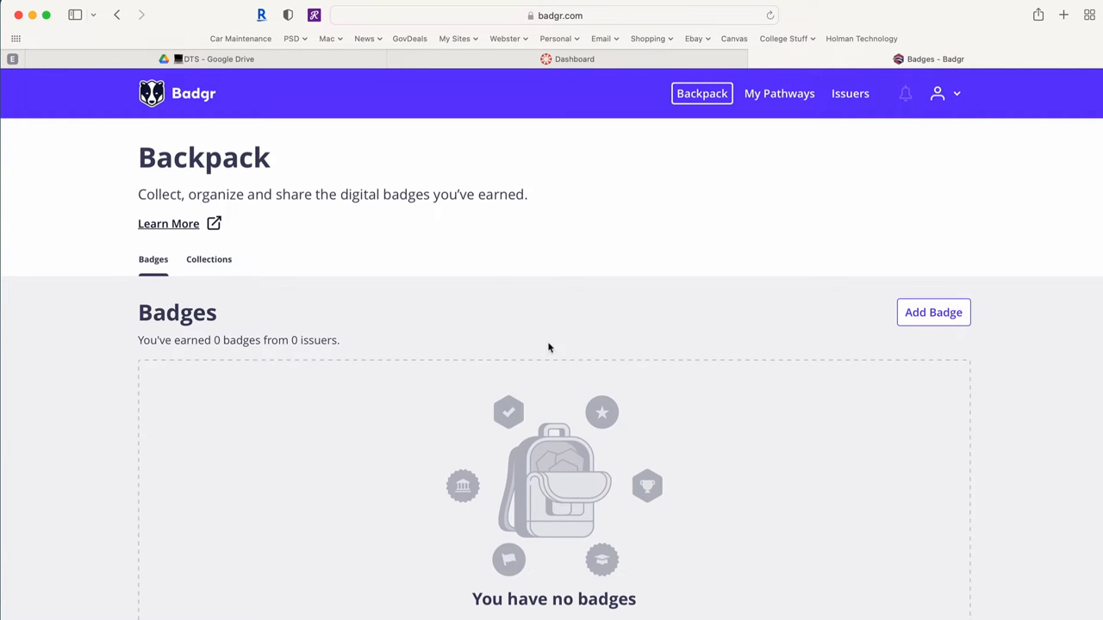
mouse_move(627, 463)
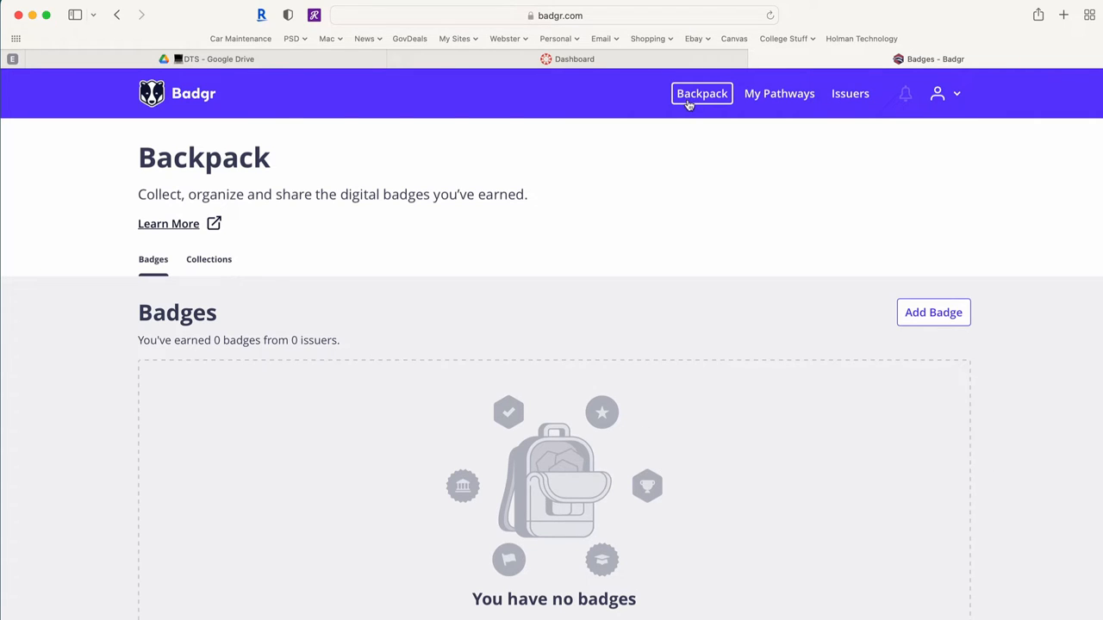
mouse_move(748, 381)
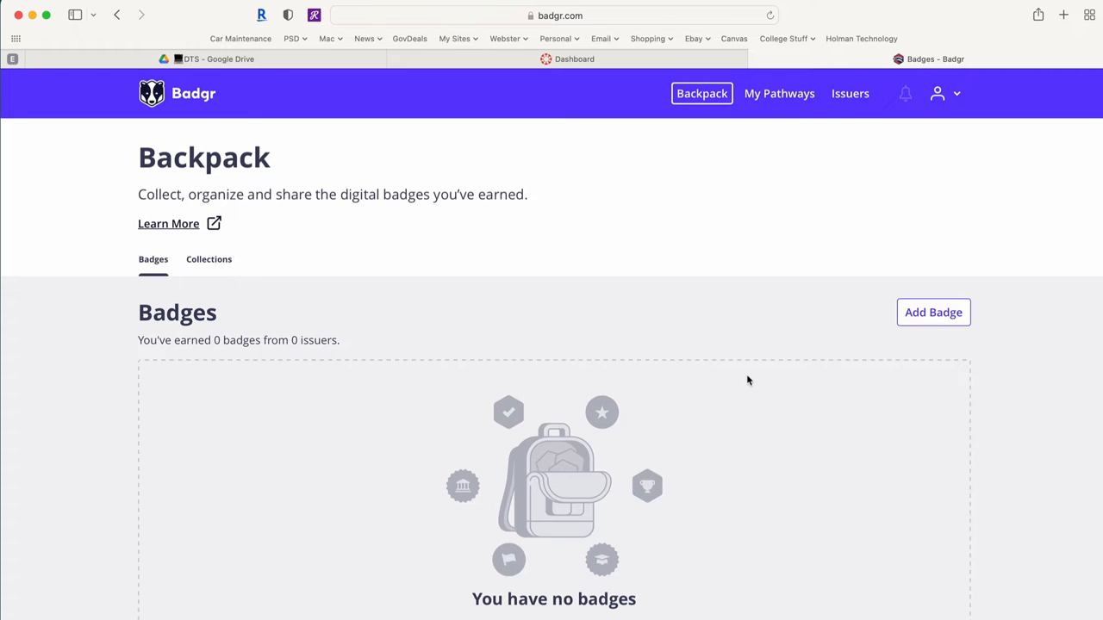
mouse_move(779, 93)
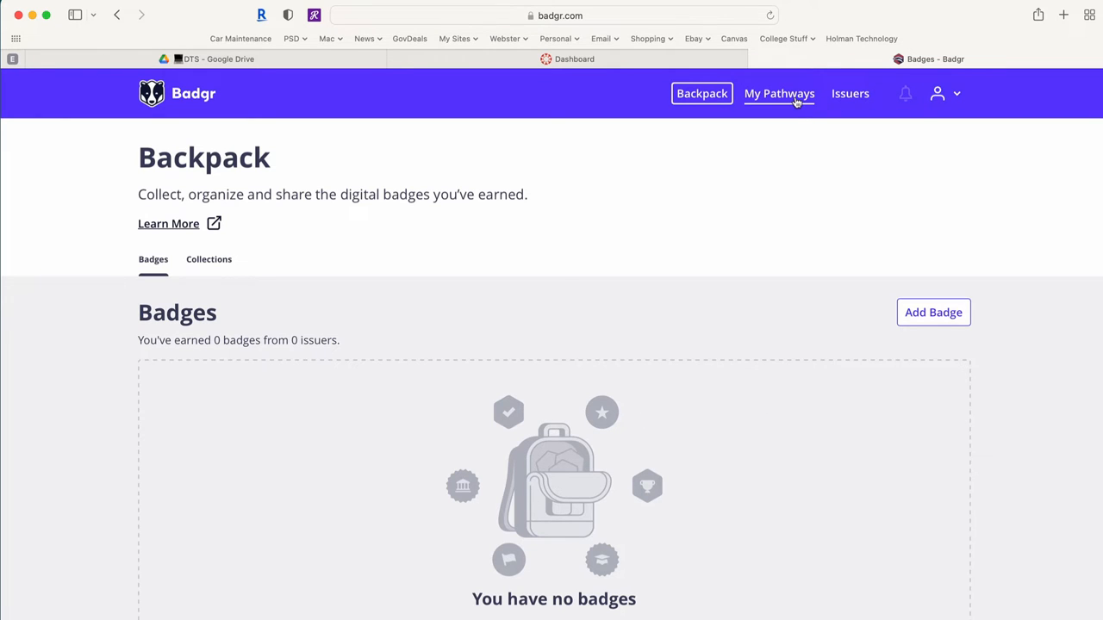
click(779, 93)
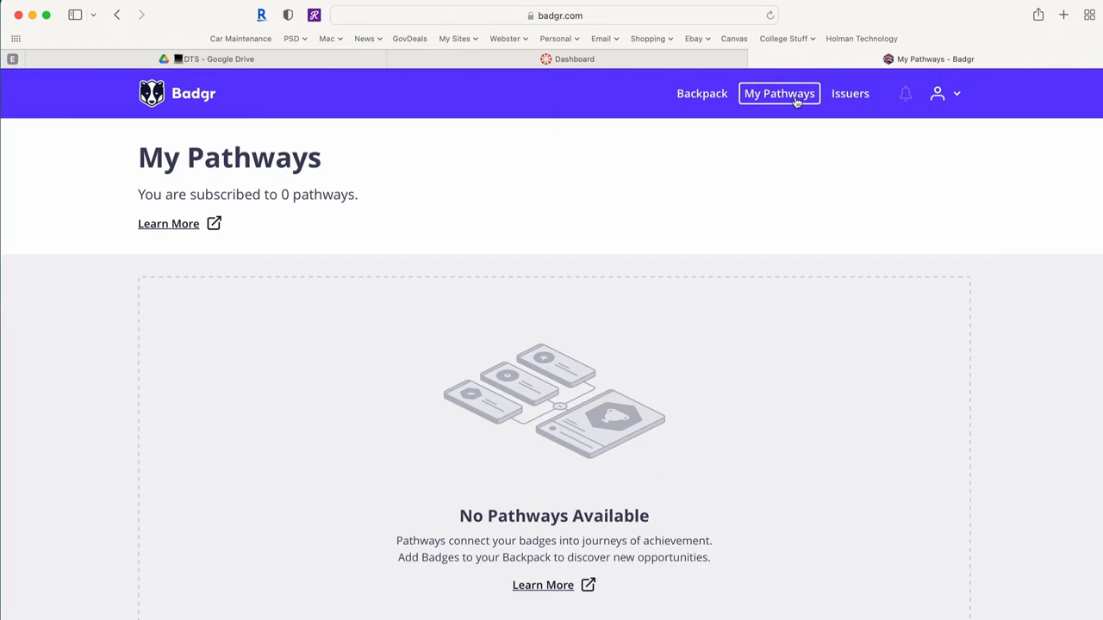
mouse_move(658, 489)
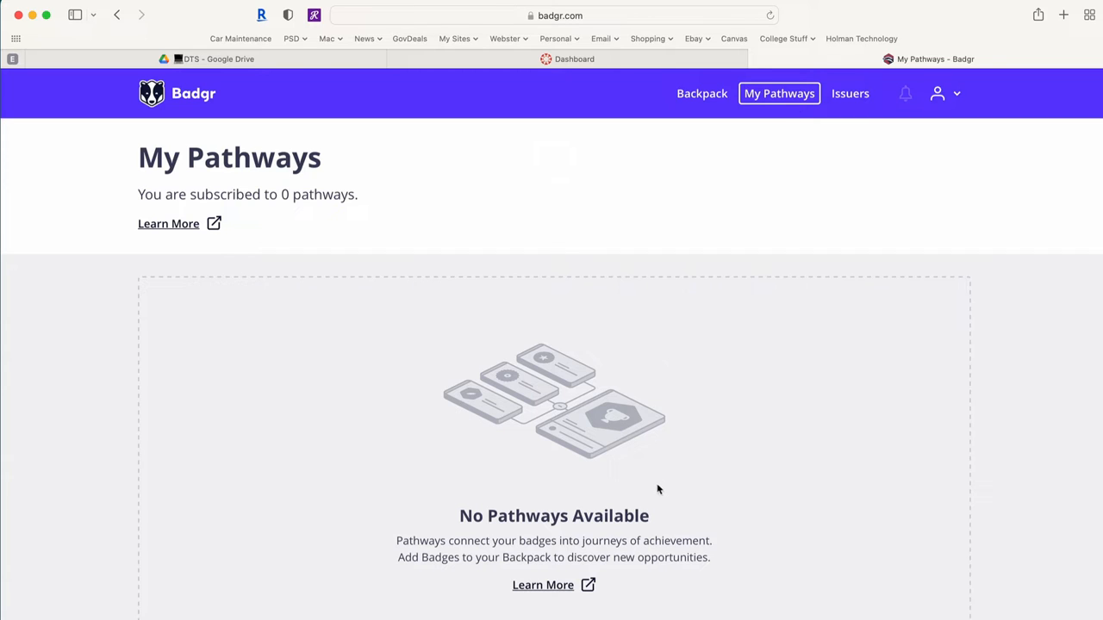
mouse_move(665, 483)
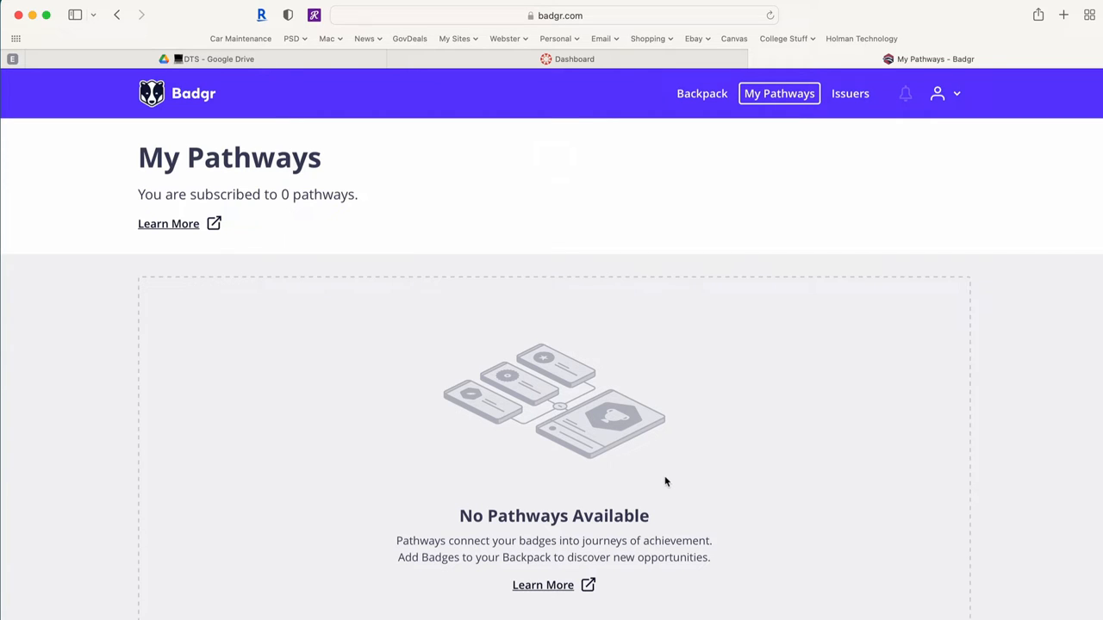
mouse_move(847, 98)
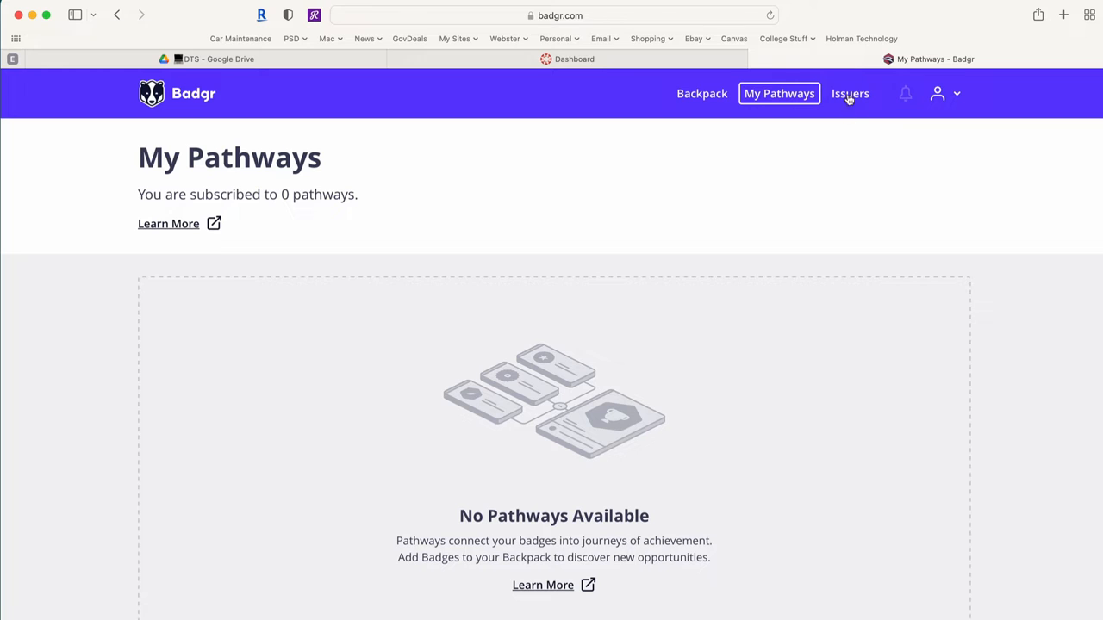
click(850, 93)
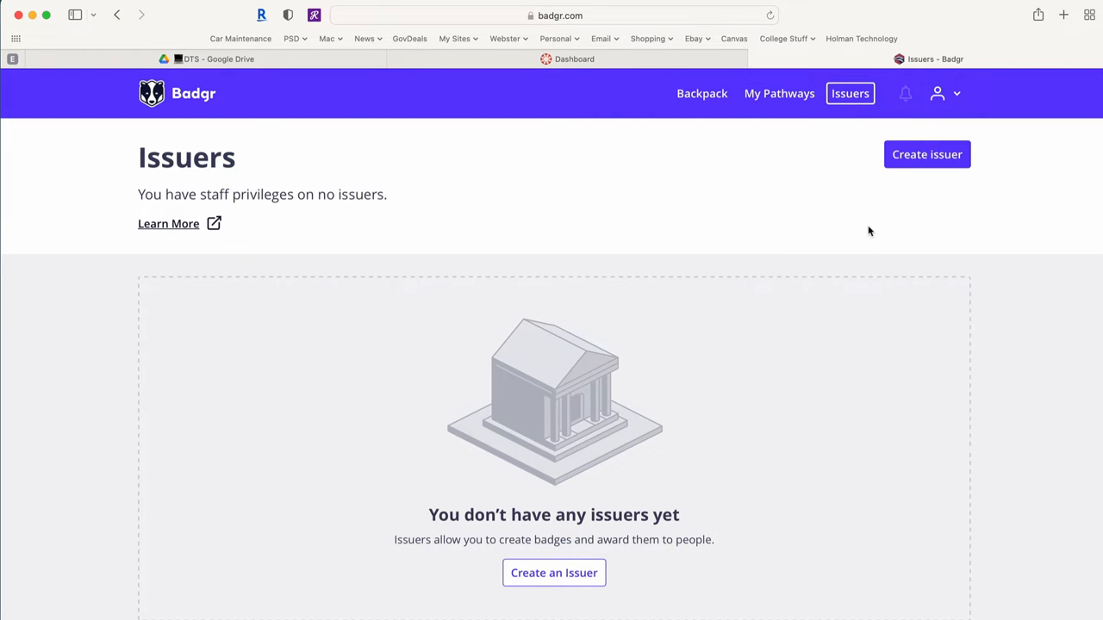
mouse_move(892, 206)
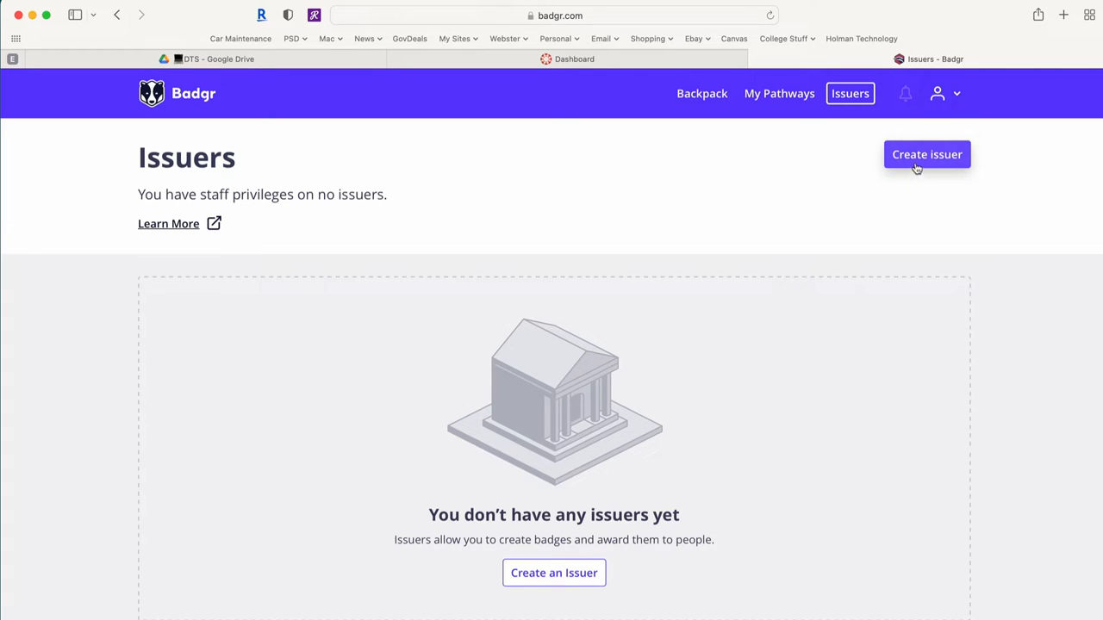
Start a new issuer named Mr. Wagner with a psdr3.org website.
click(927, 155)
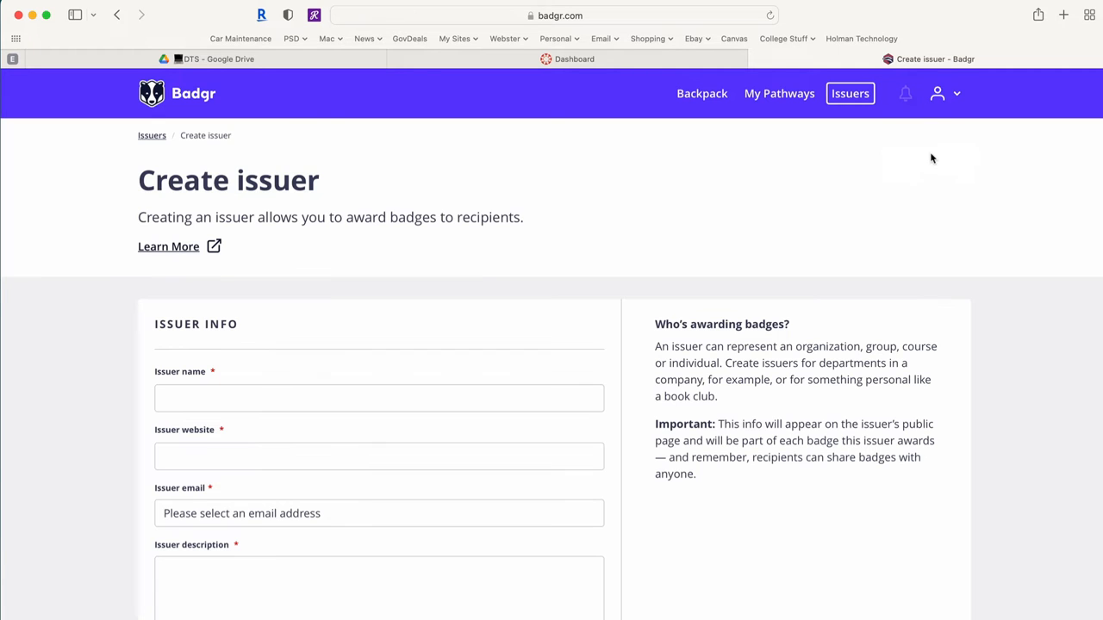
scroll(down, 3)
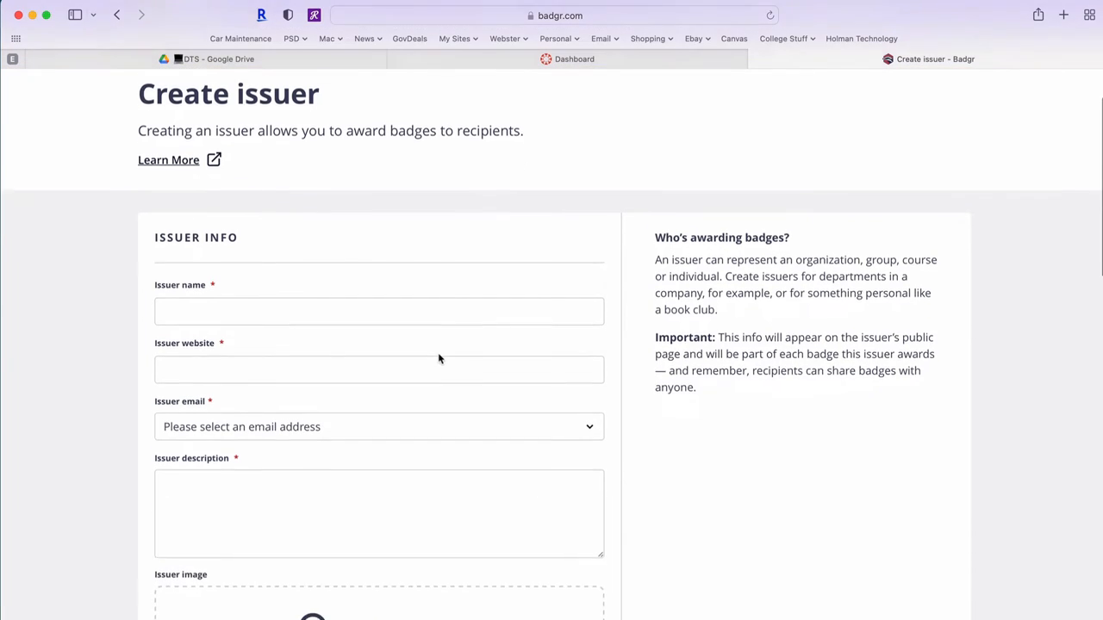
scroll(down, 3)
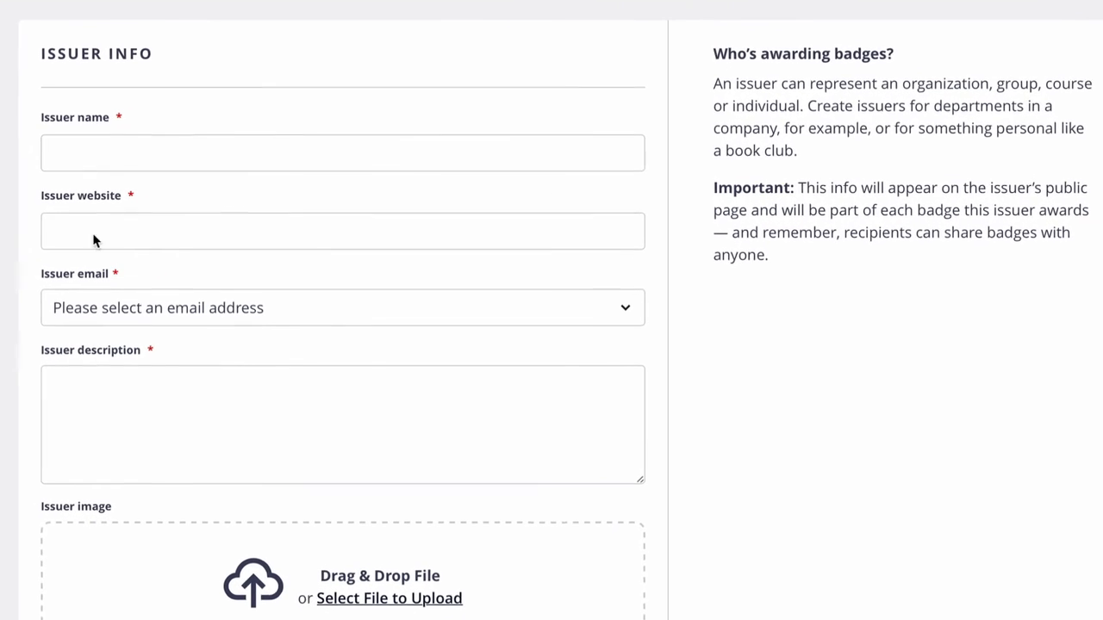
click(341, 152)
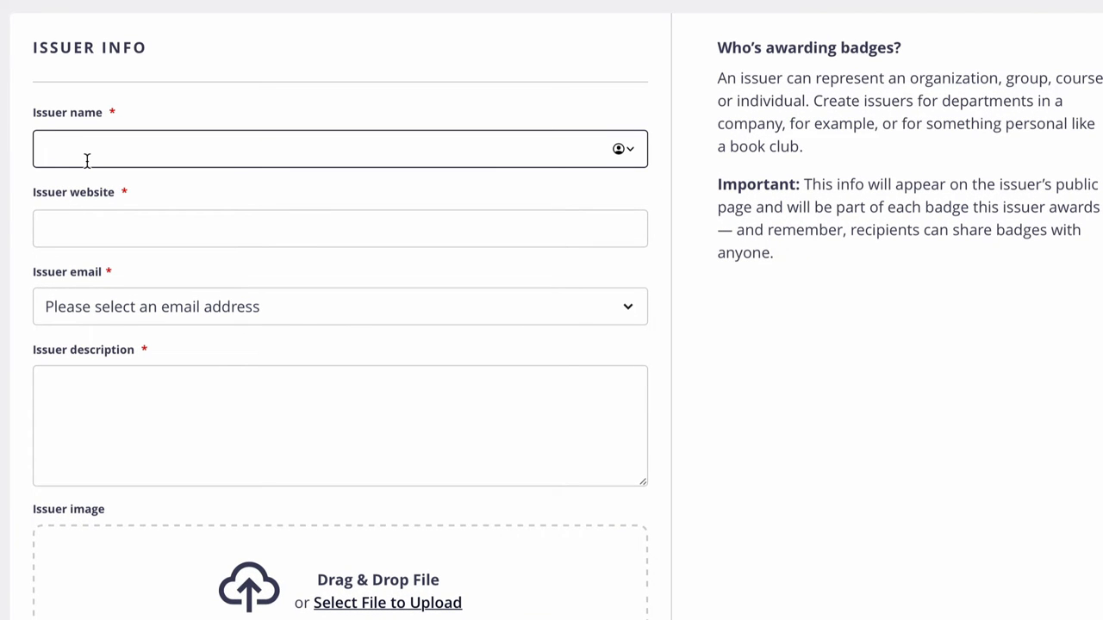
text(Mr. Wagner)
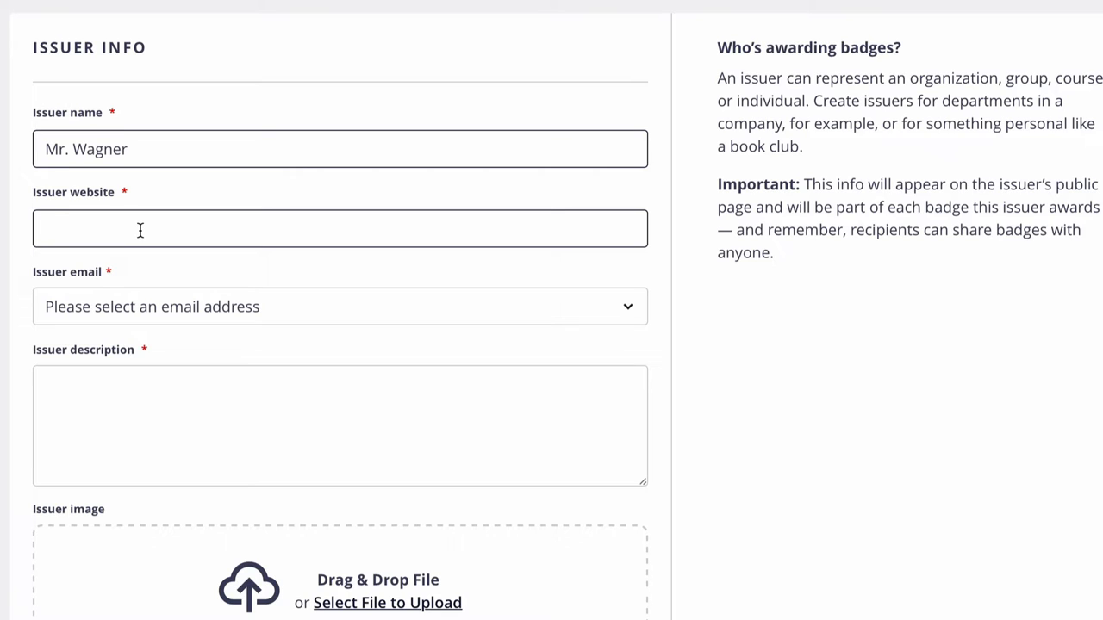
text(holman.)
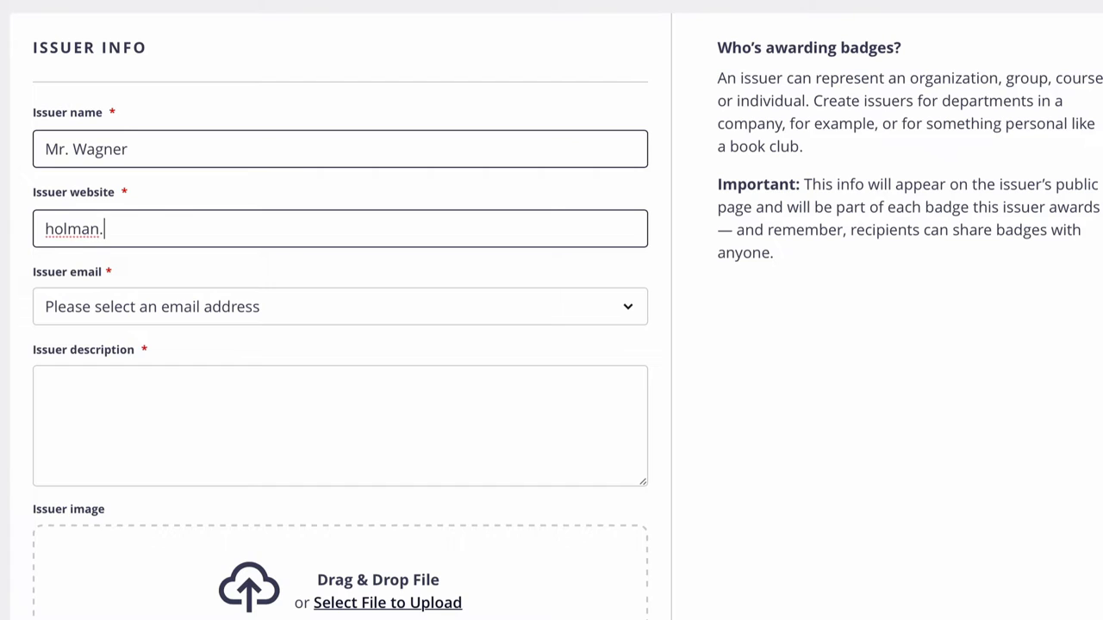
text(psdr3.org)
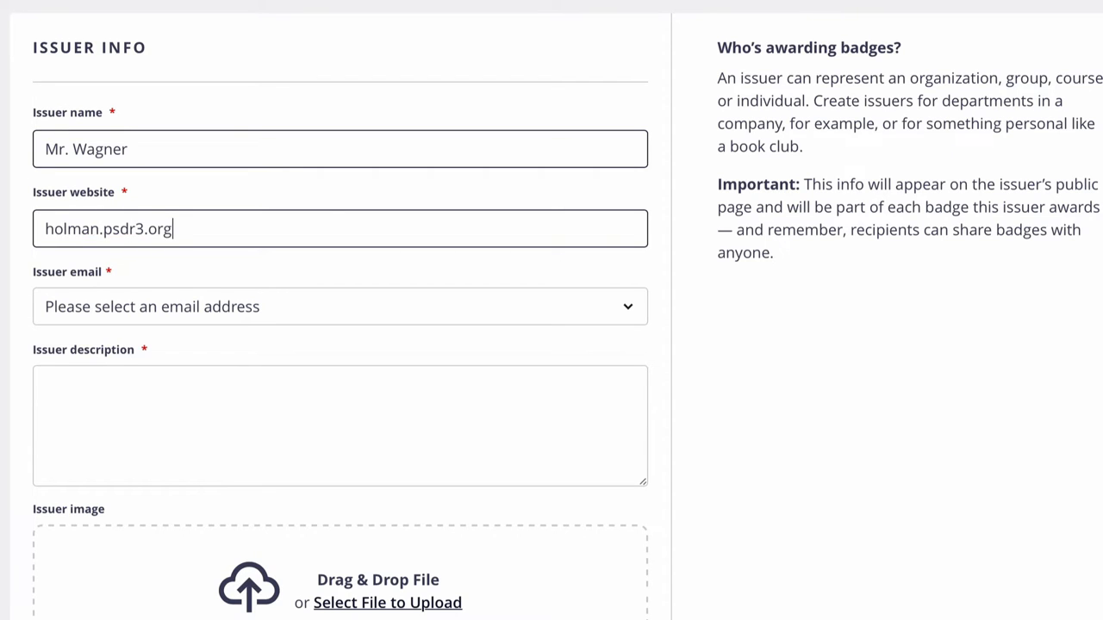
mouse_move(196, 312)
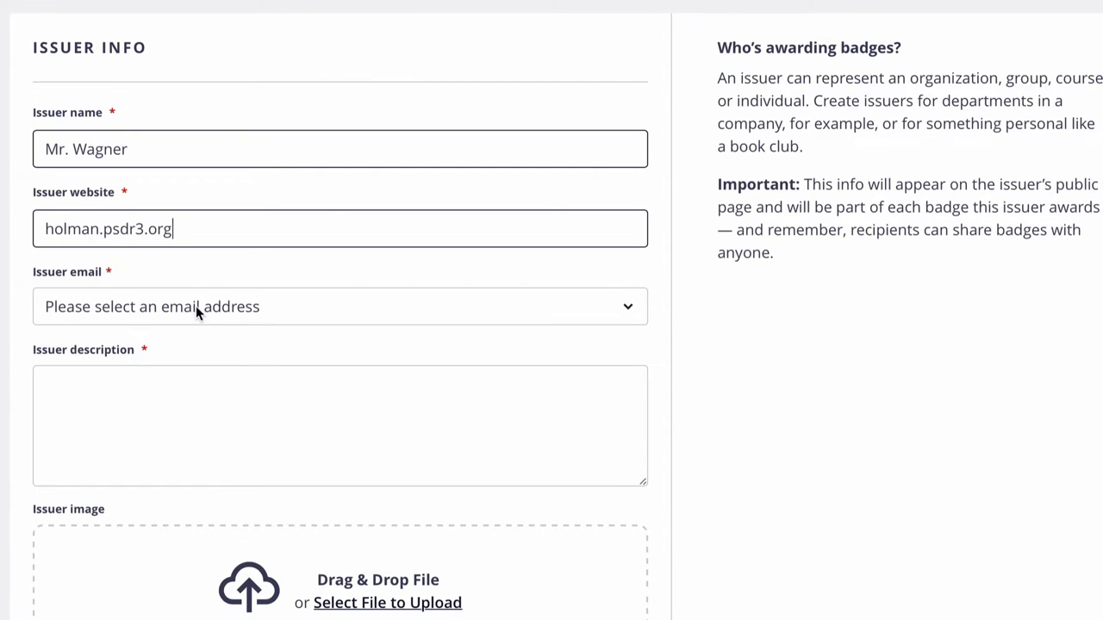
Select the account email and enter the description Holman Middle School.
click(339, 306)
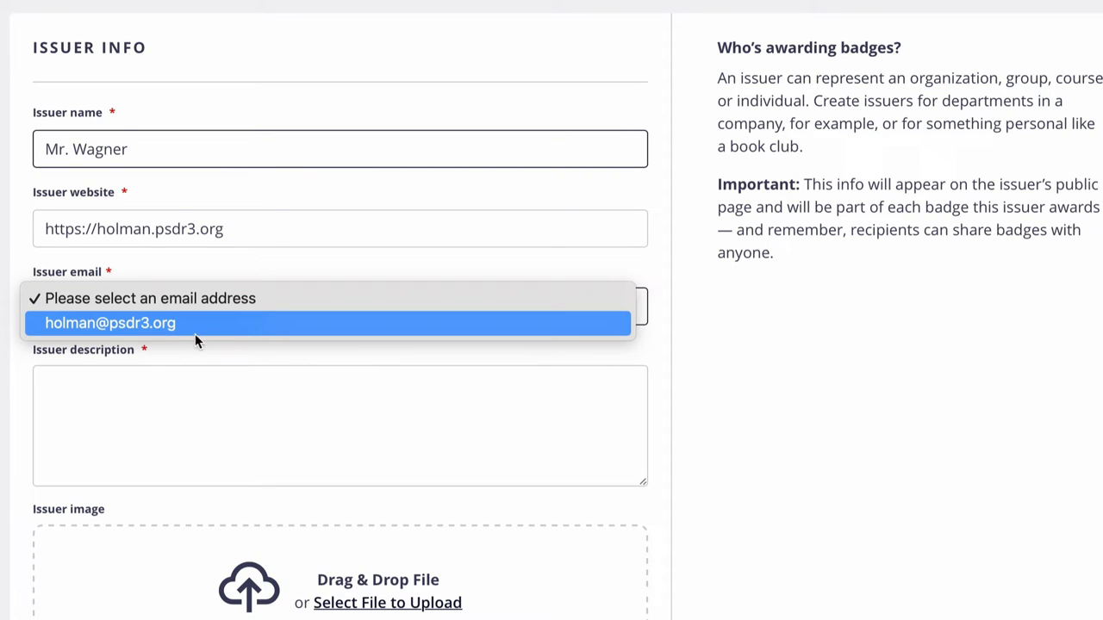
click(110, 322)
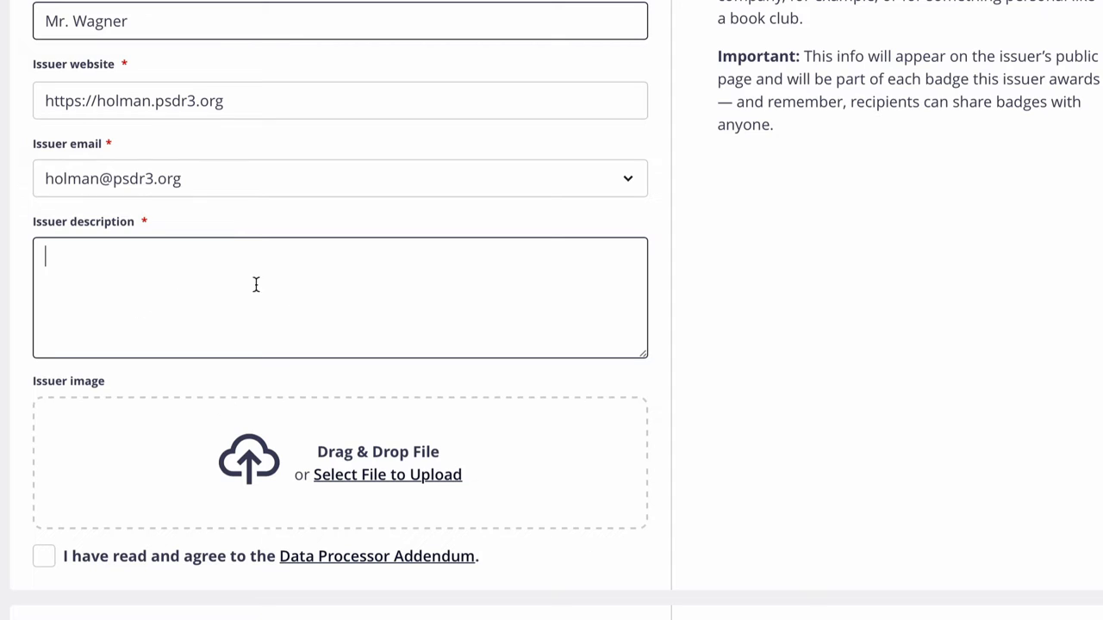
mouse_move(188, 308)
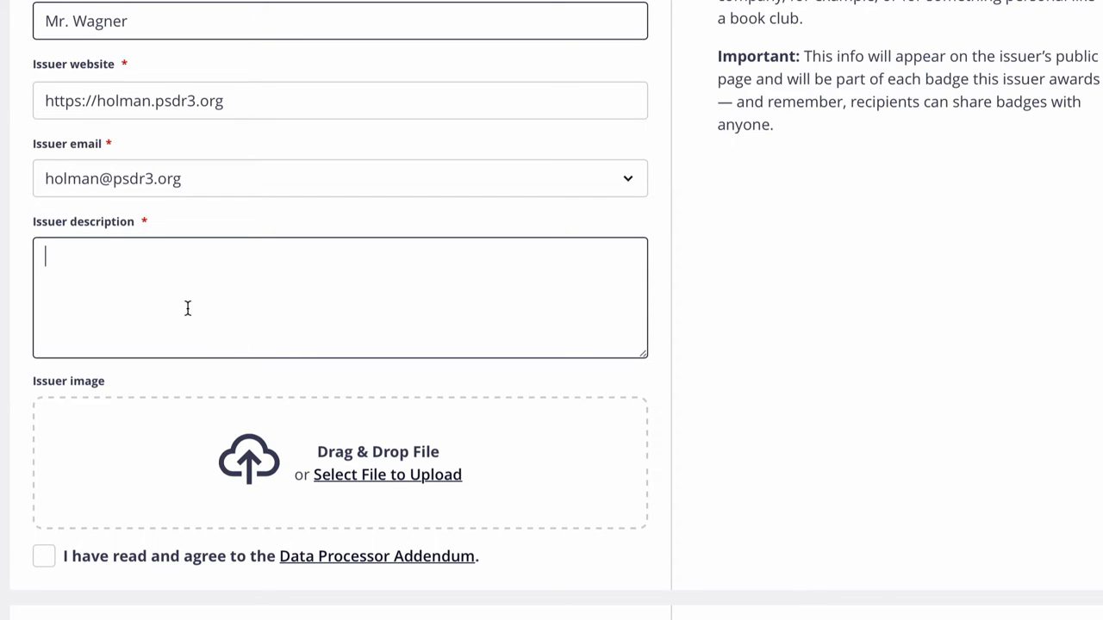
mouse_move(146, 225)
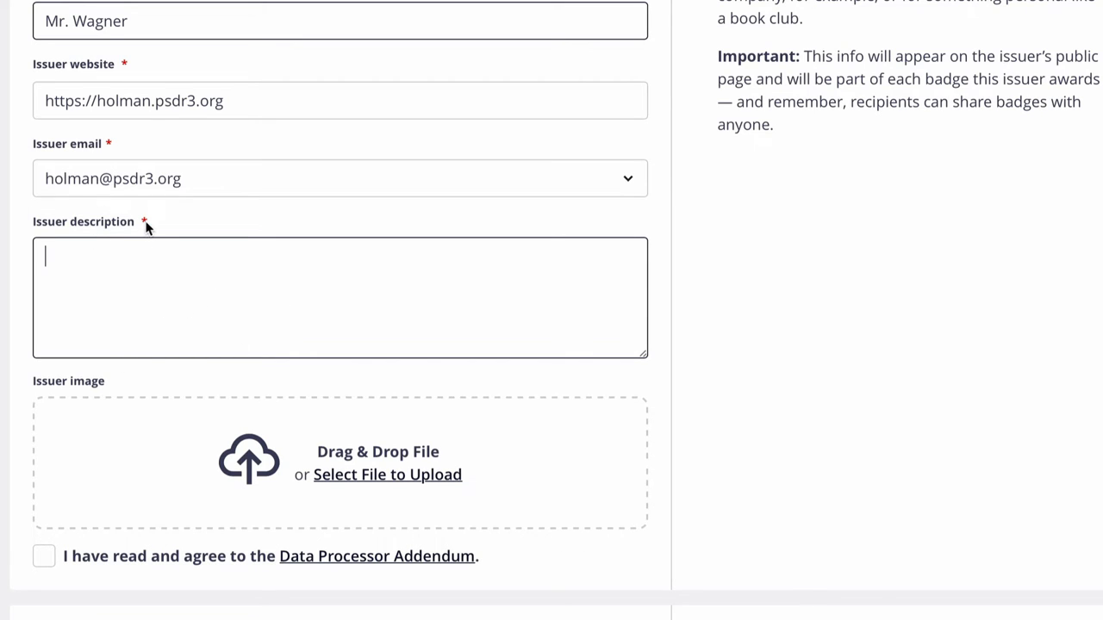
mouse_move(144, 327)
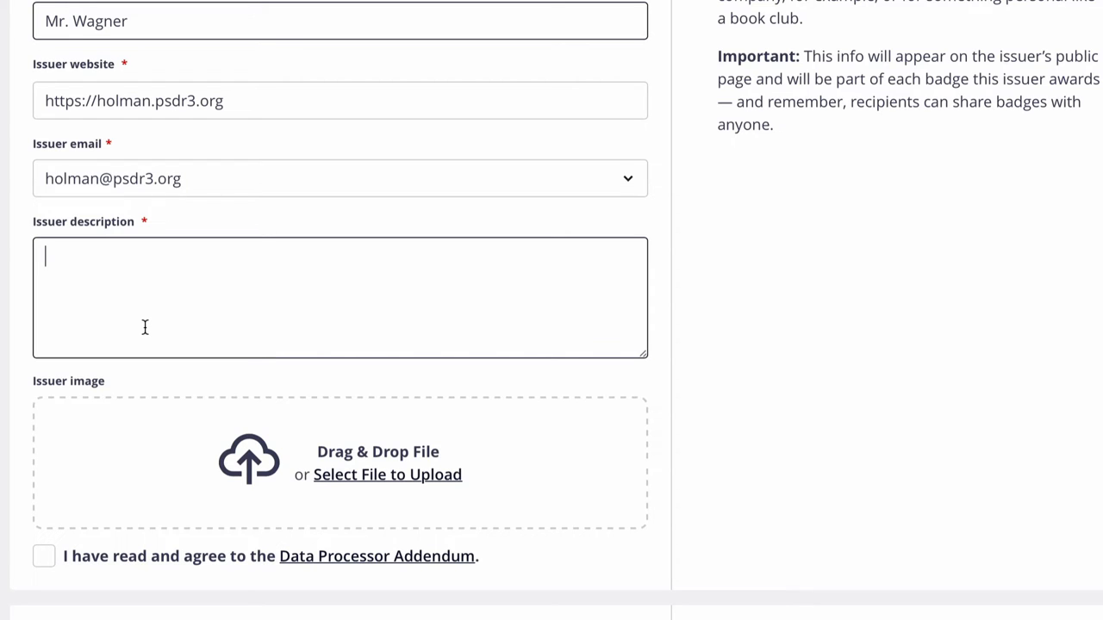
text(Holman)
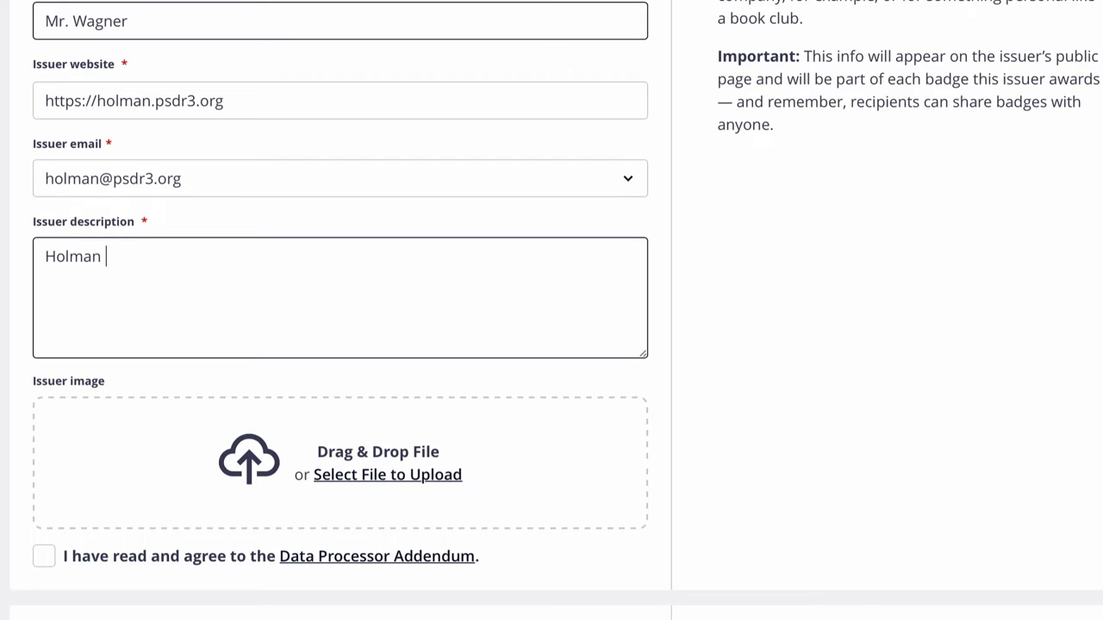
text(Middle School)
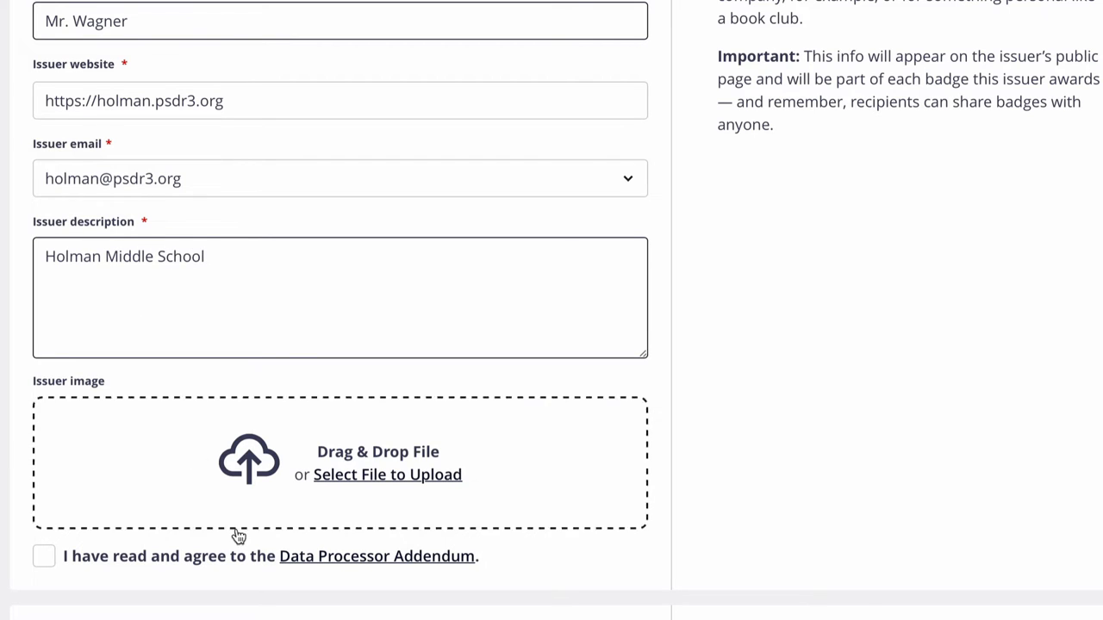
mouse_move(296, 431)
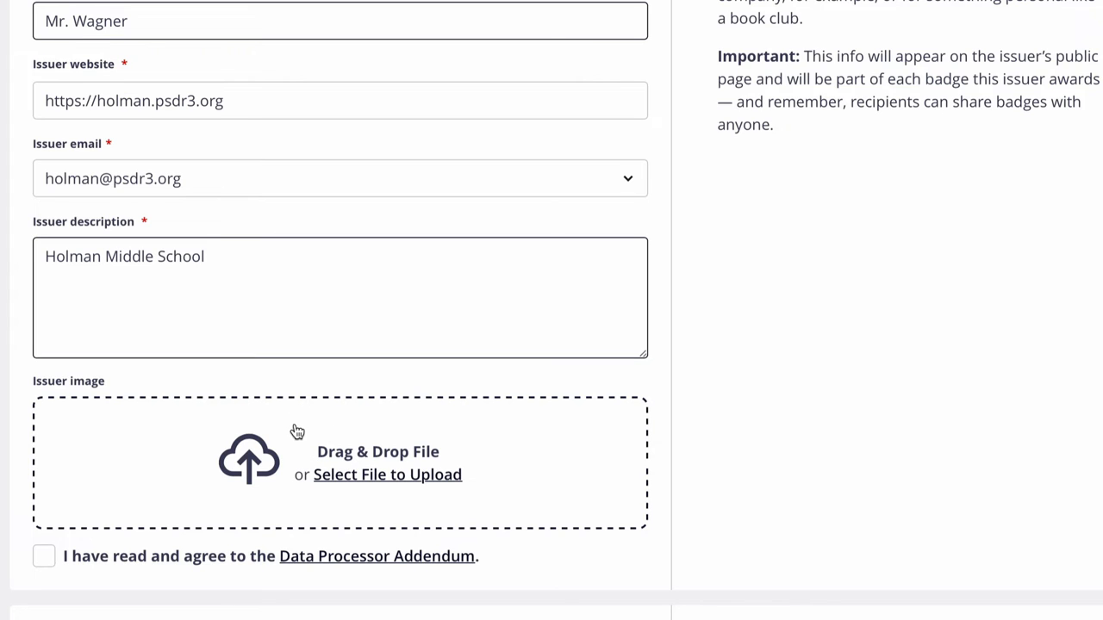
mouse_move(303, 430)
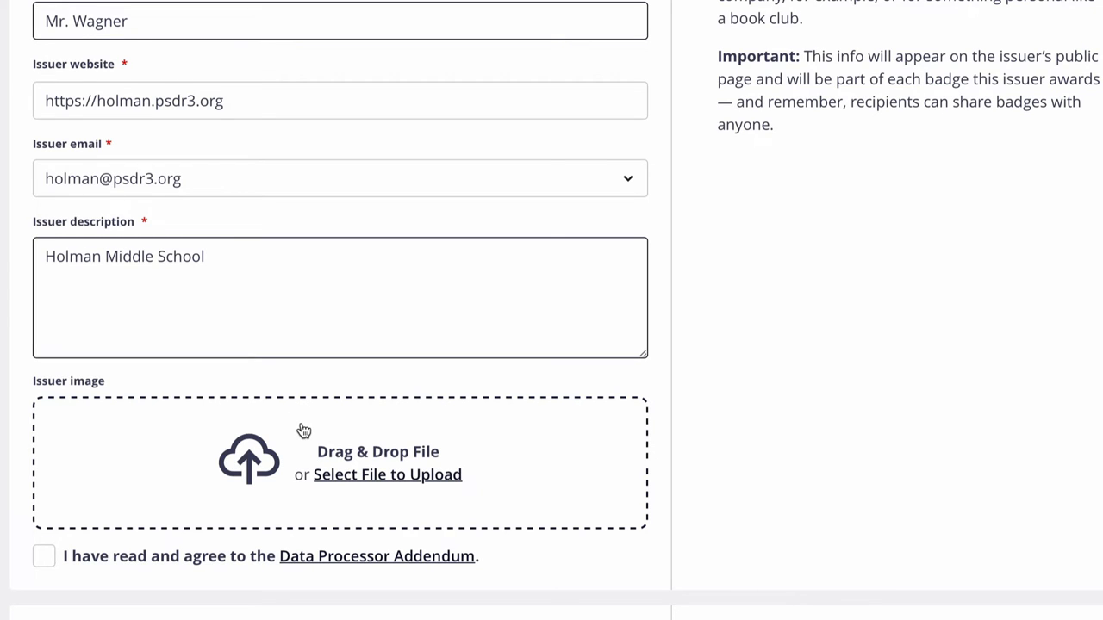
Agree to the Data Processor Addendum and submit the Create Issuer form.
scroll(down, 3)
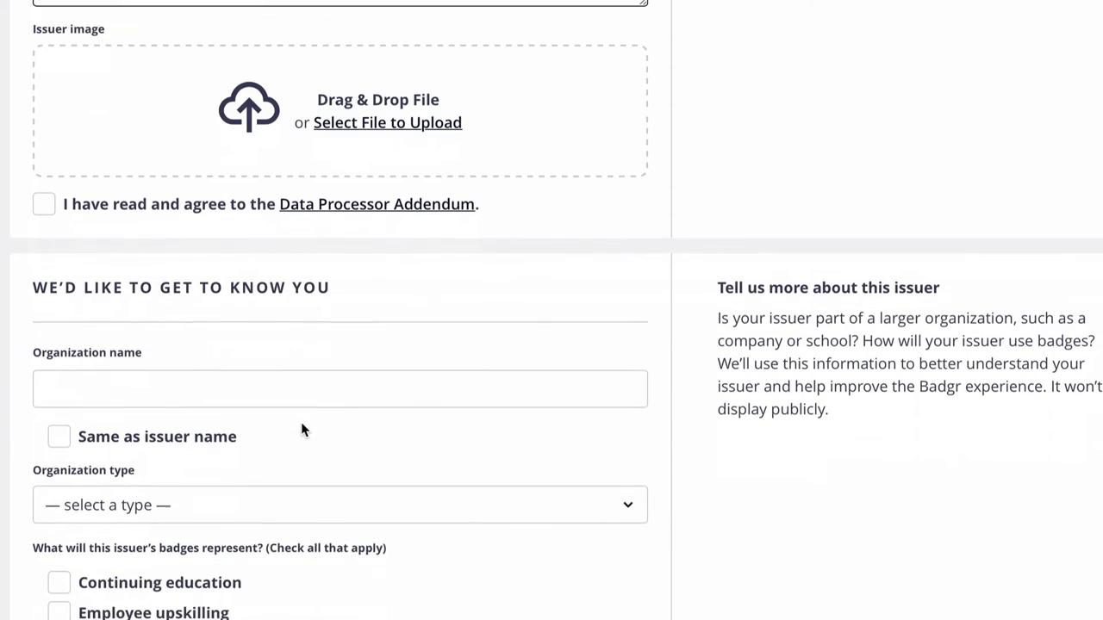
scroll(down, 3)
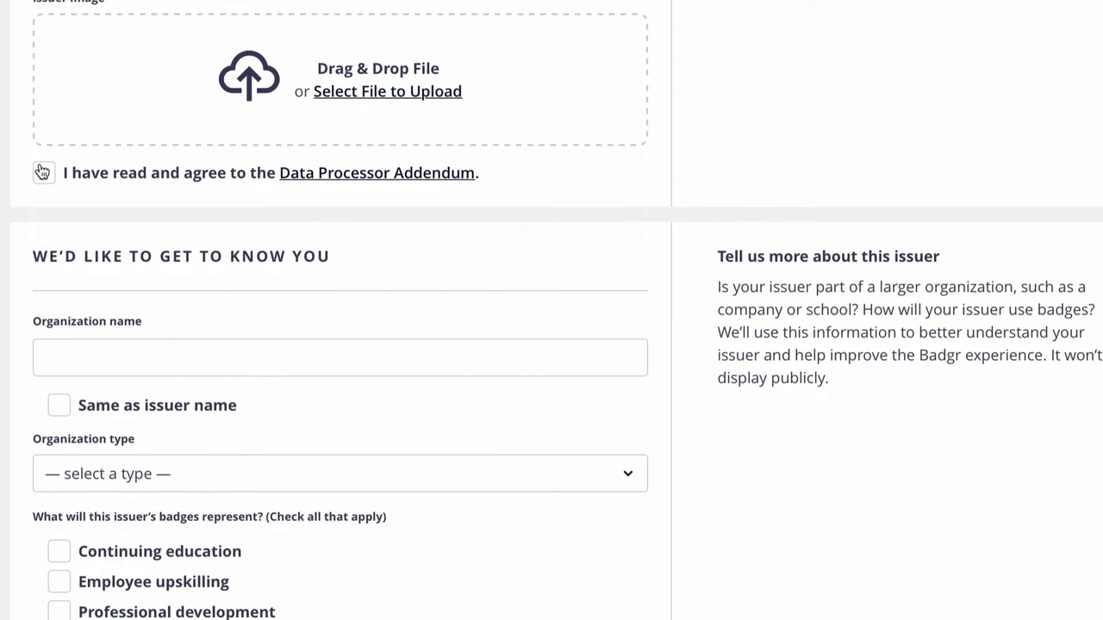
click(44, 172)
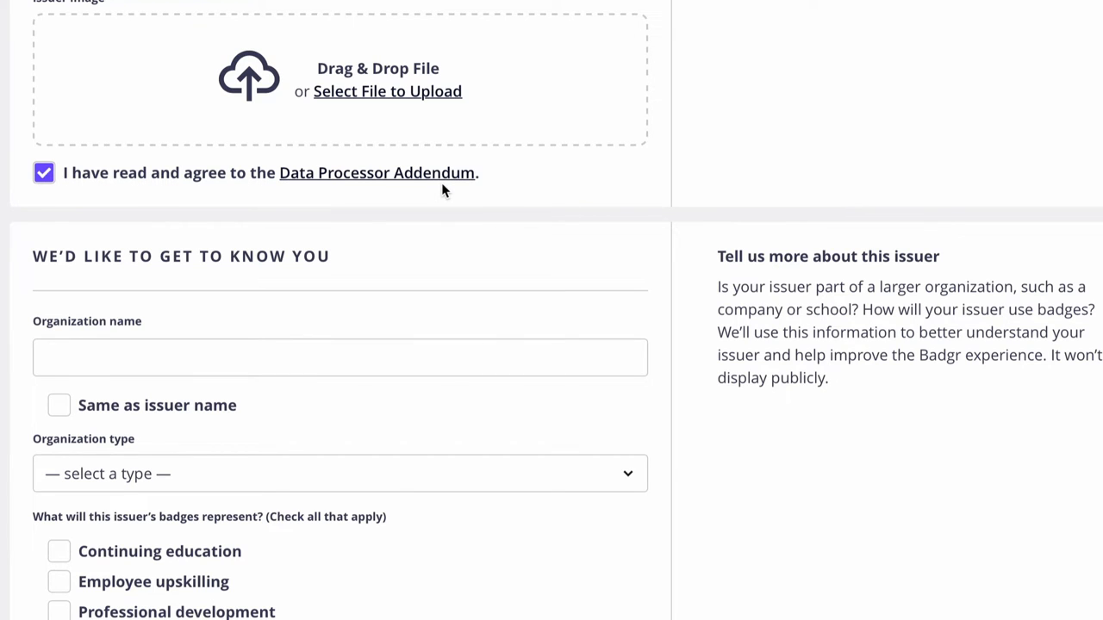
scroll(down, 3)
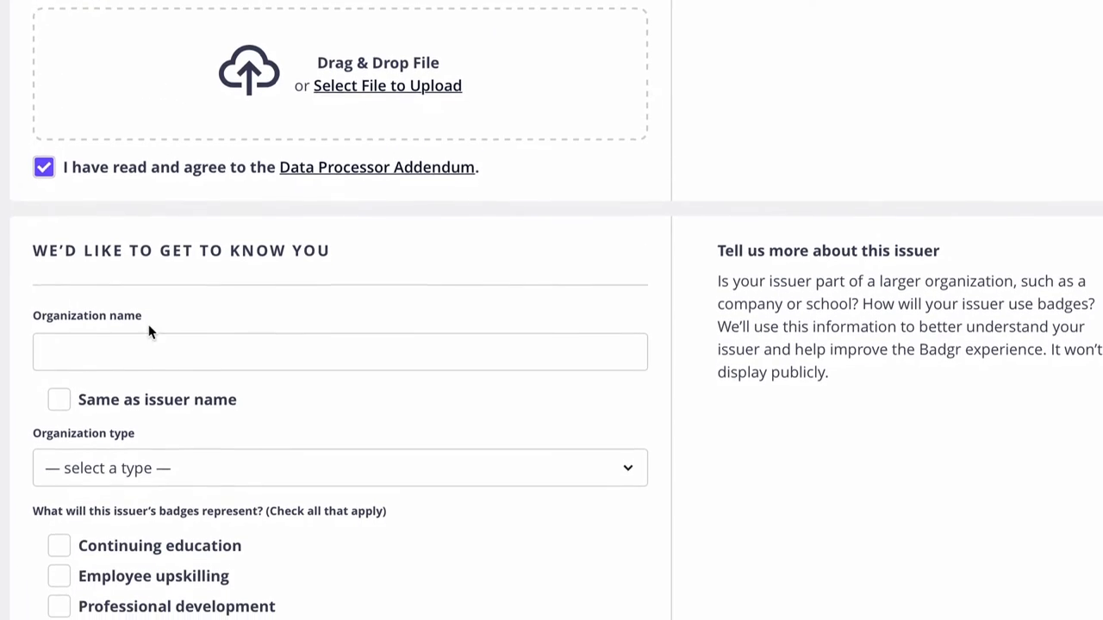
scroll(down, 3)
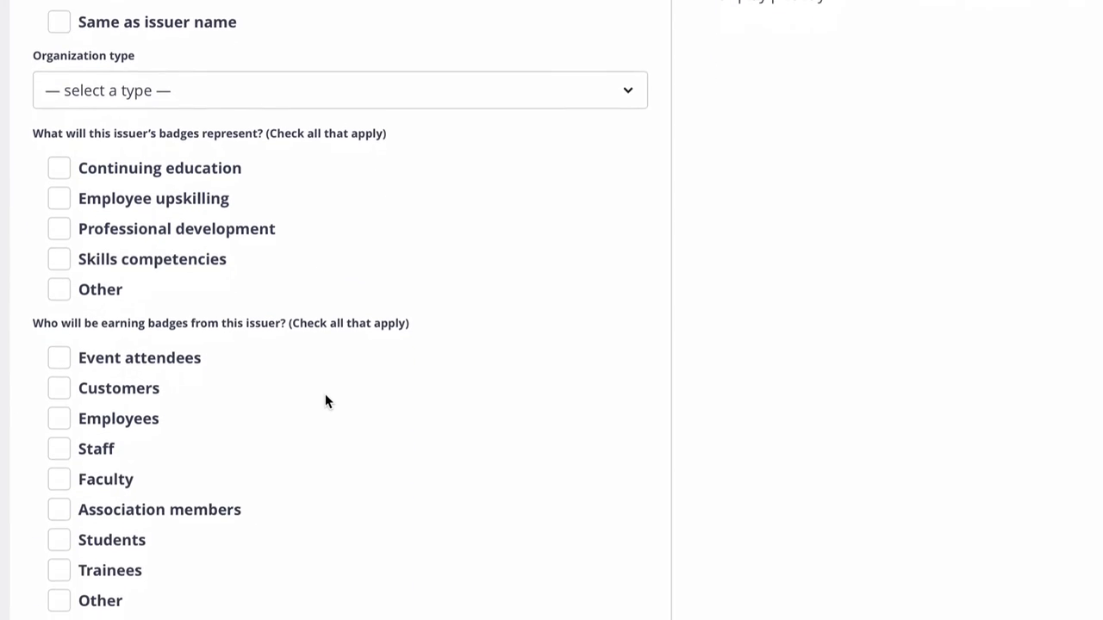
scroll(down, 3)
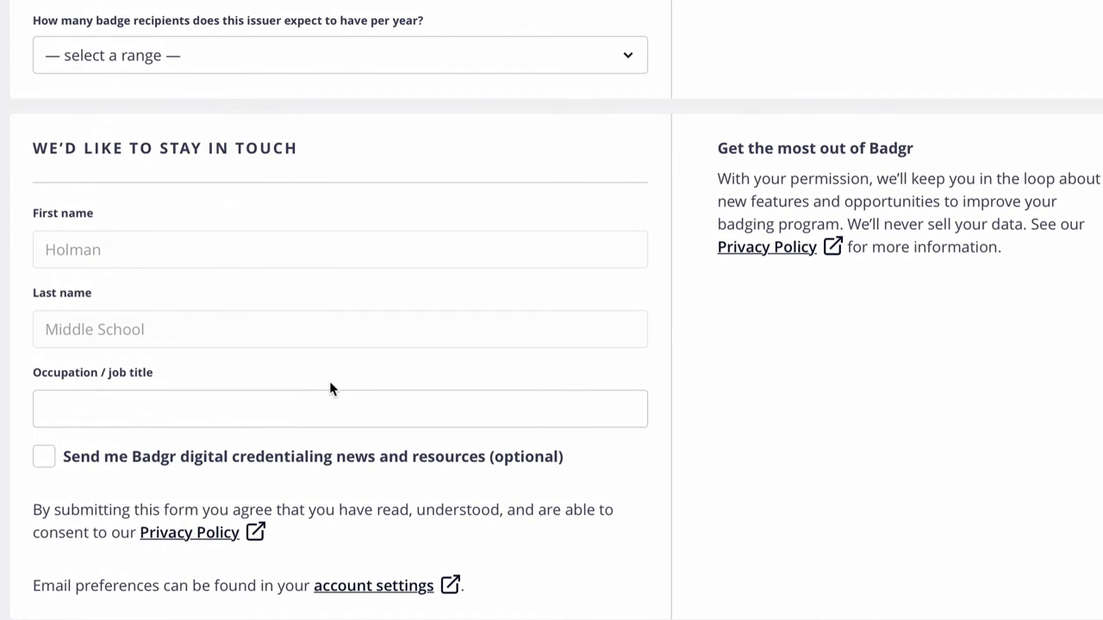
scroll(down, 3)
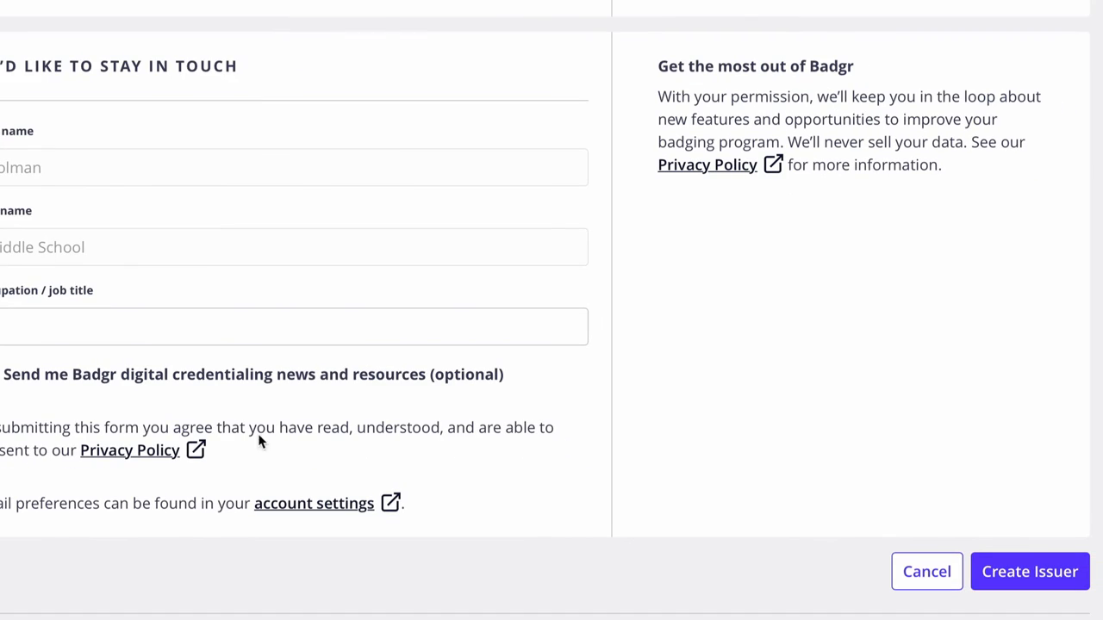
mouse_move(284, 479)
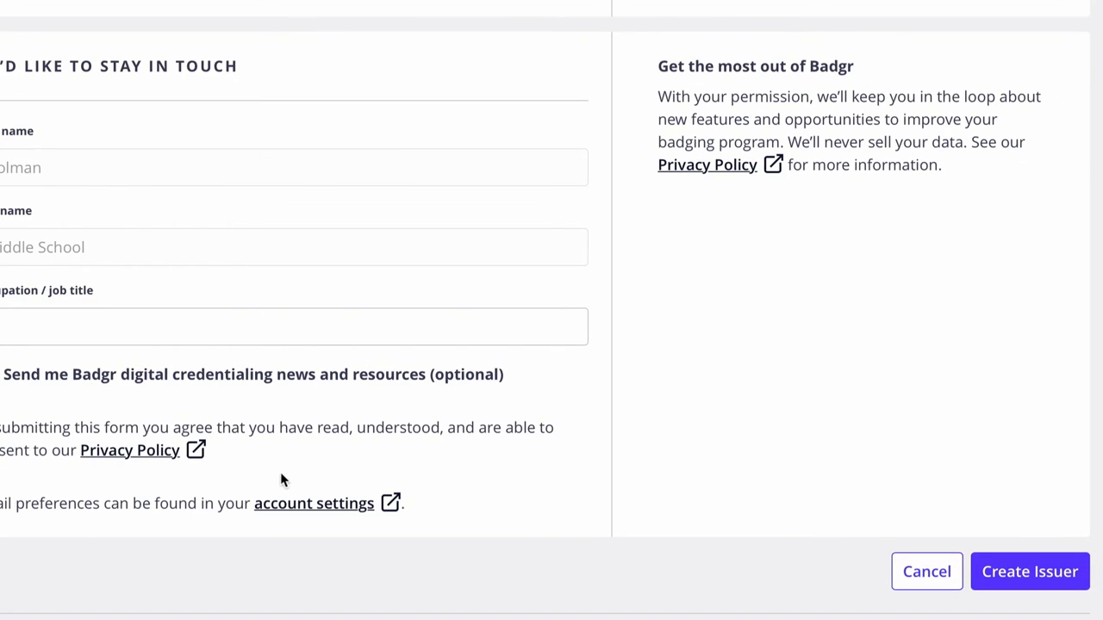
click(1029, 572)
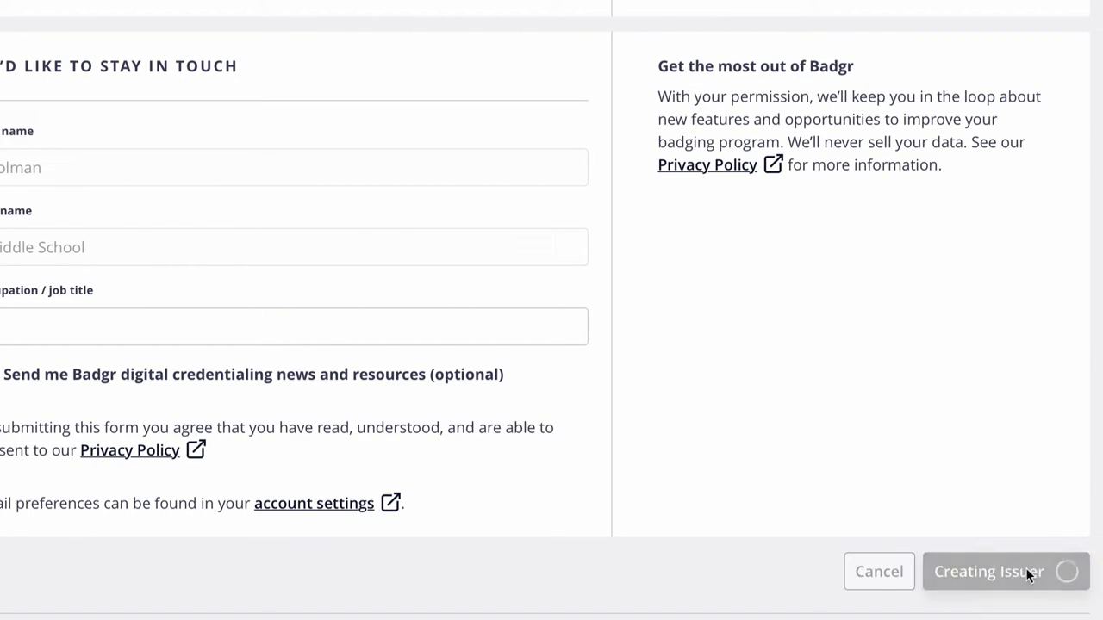
Confirm creation so the Mr. Wagner issuer page loads with no badges or awards.
click(1004, 572)
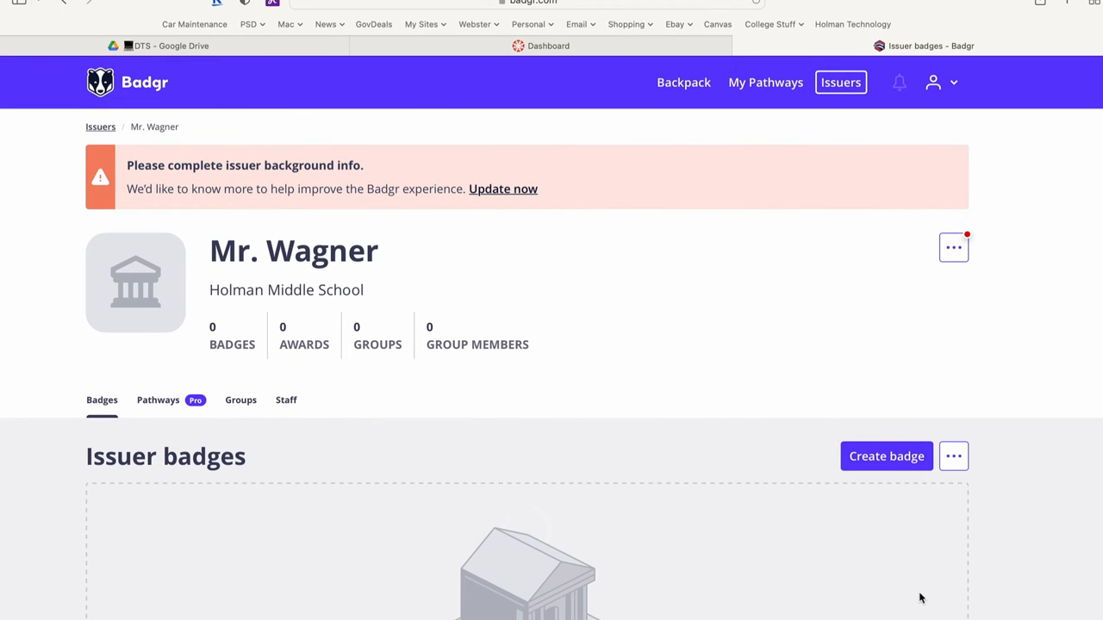
mouse_move(393, 327)
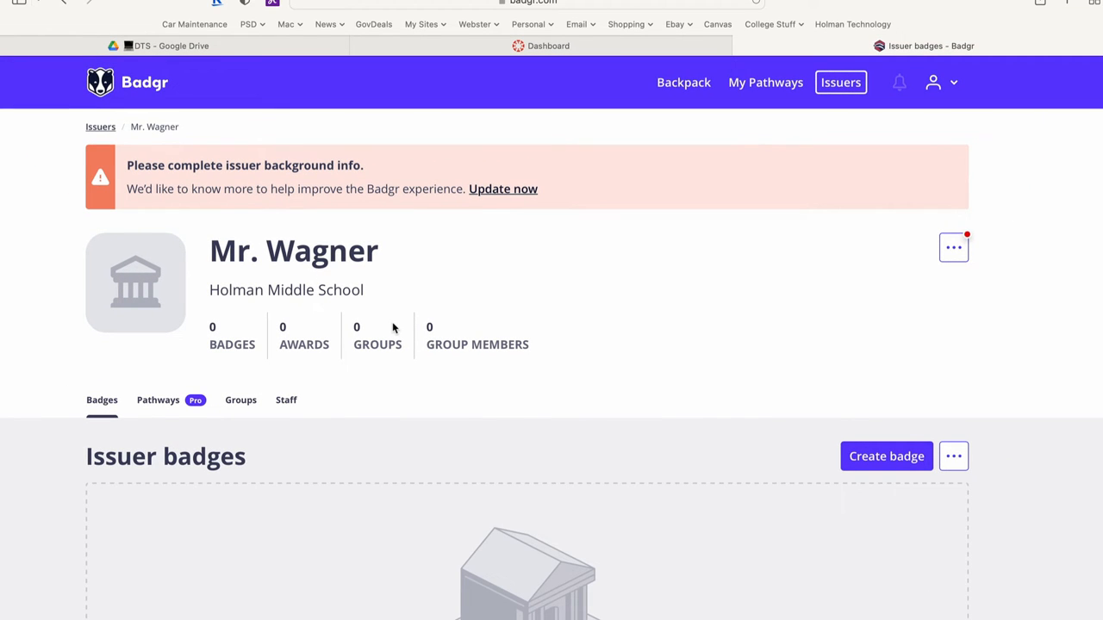
mouse_move(334, 325)
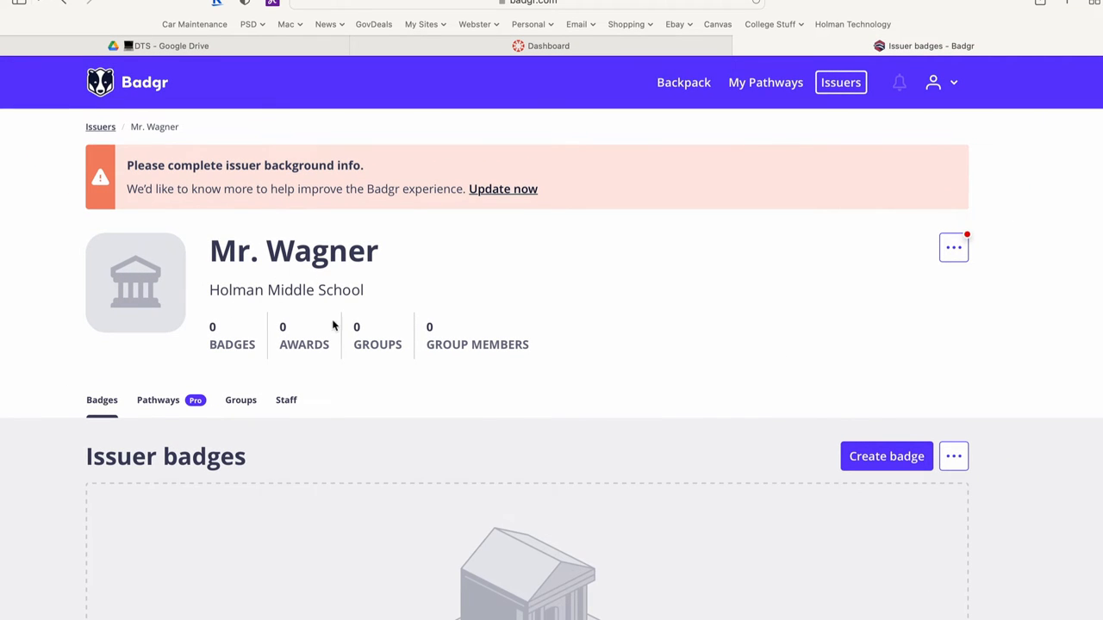
mouse_move(555, 443)
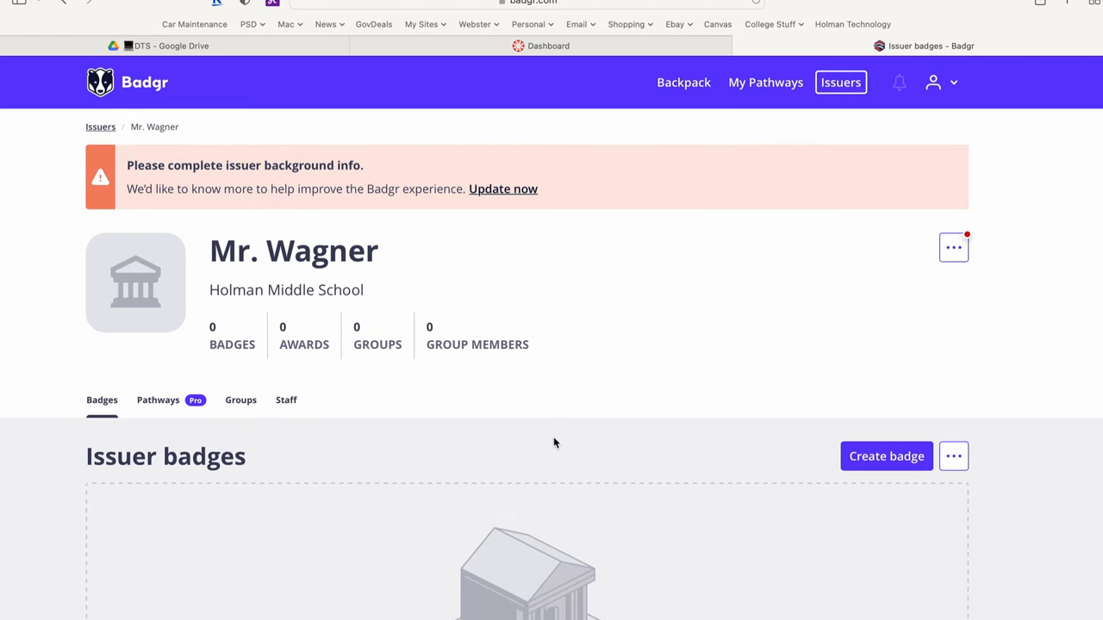
mouse_move(204, 177)
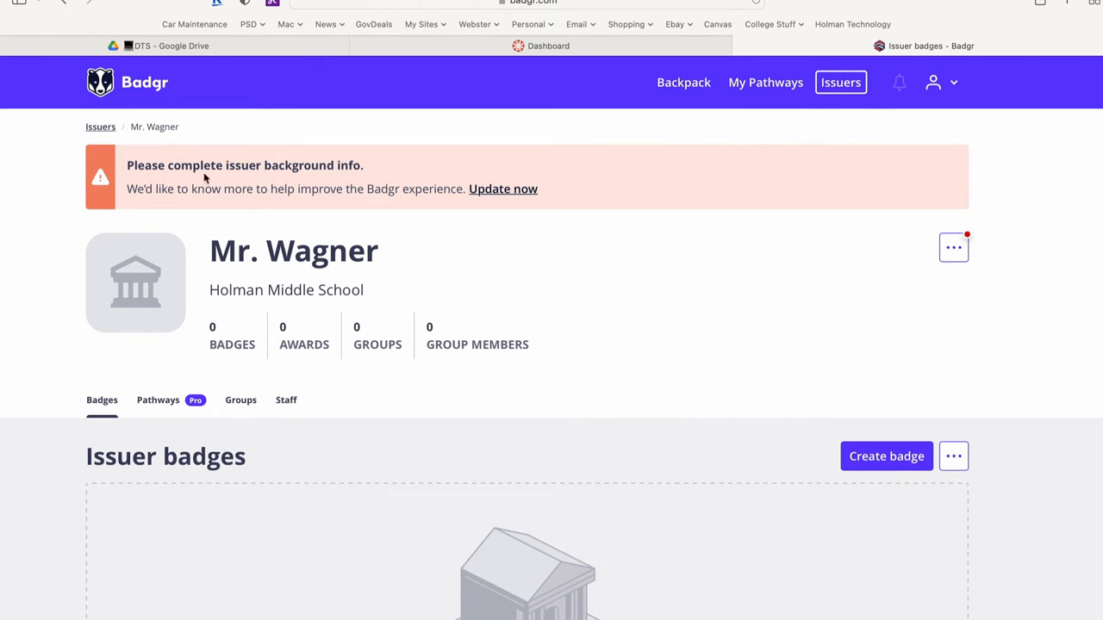
mouse_move(387, 179)
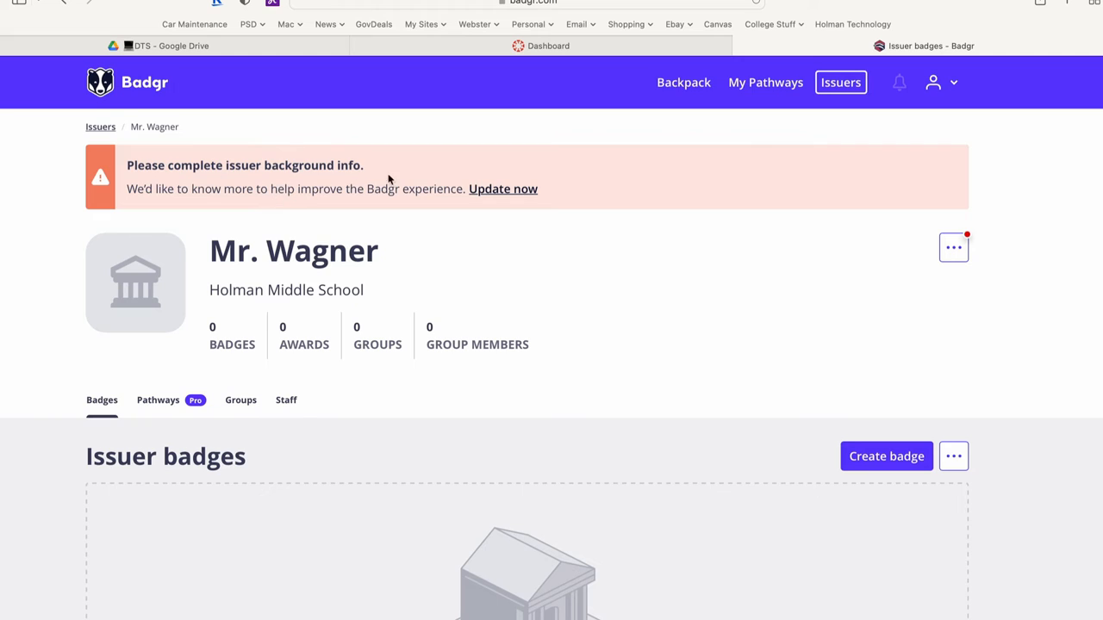
mouse_move(503, 188)
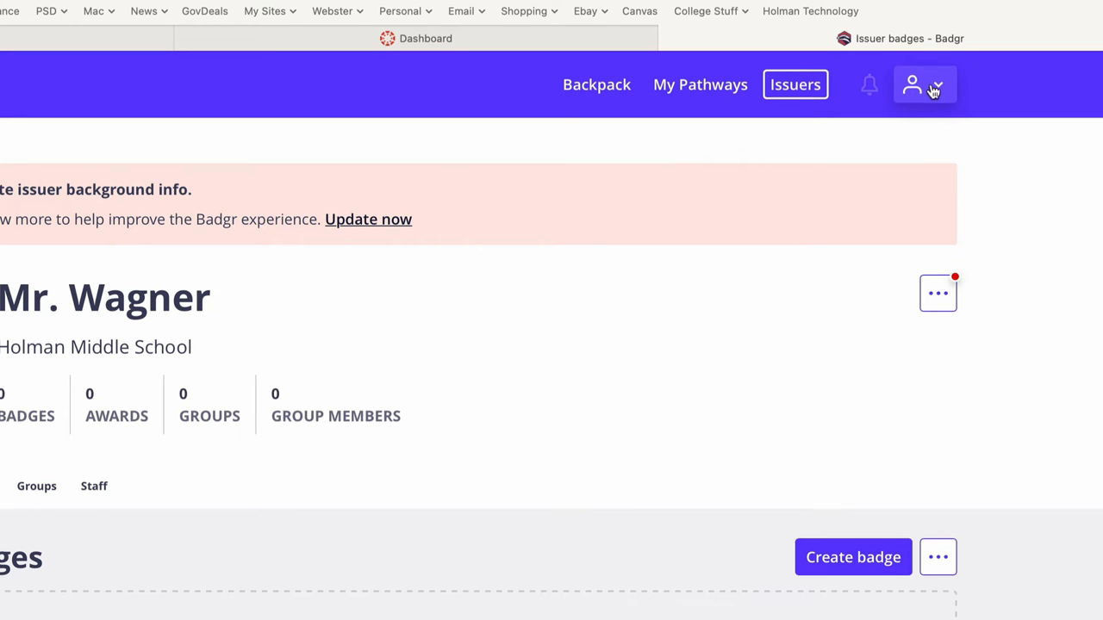
From the account menu, go to Privacy and security listing the Canvas LTI integration.
click(923, 85)
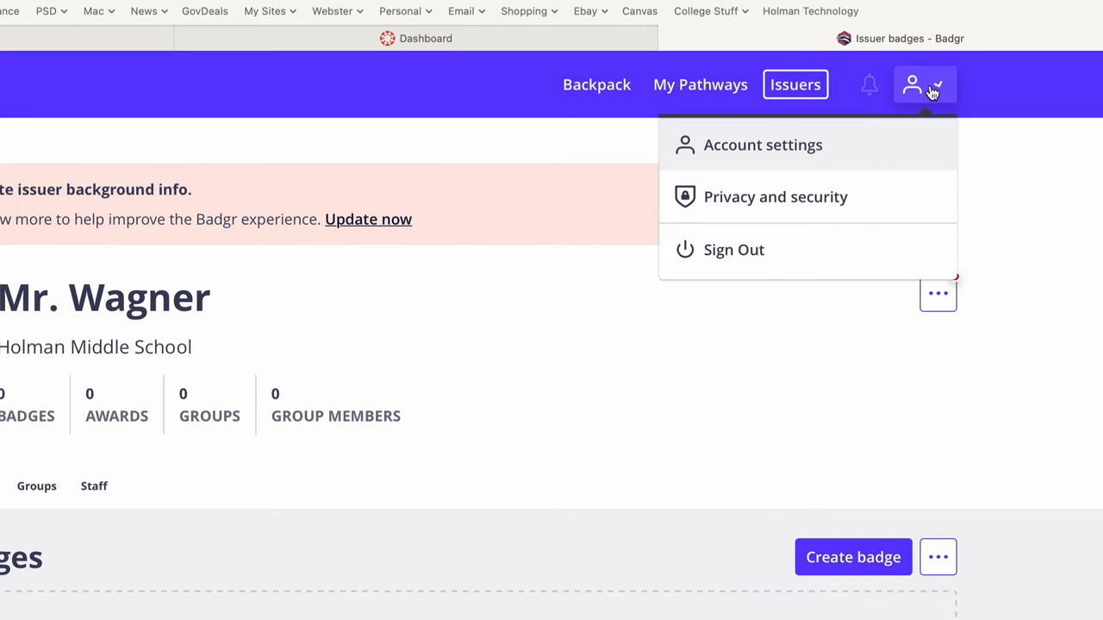
mouse_move(775, 196)
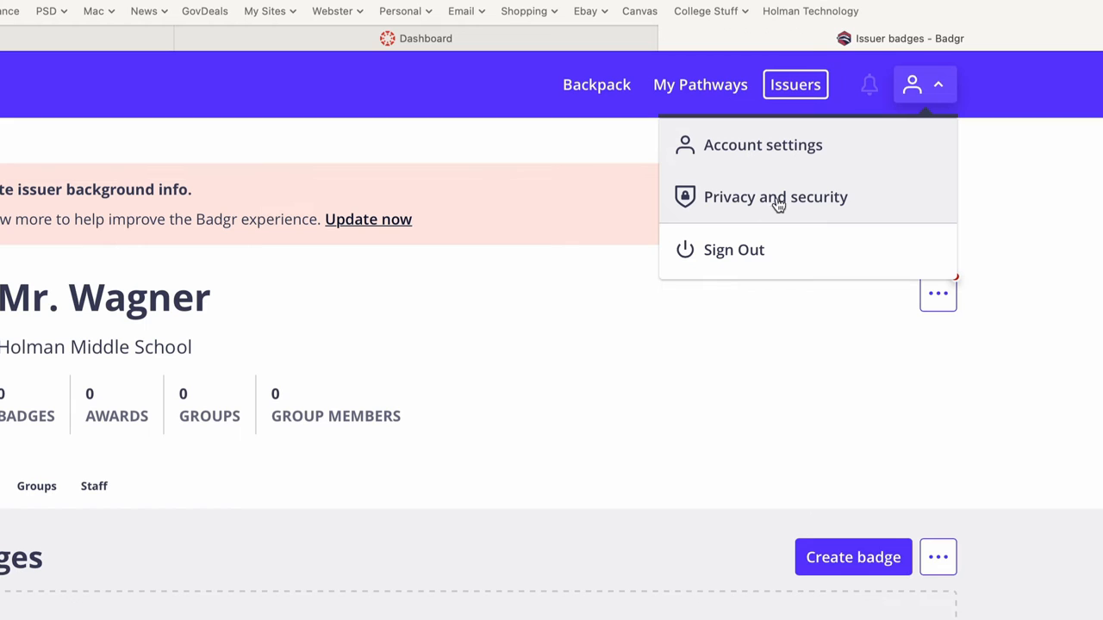
click(775, 196)
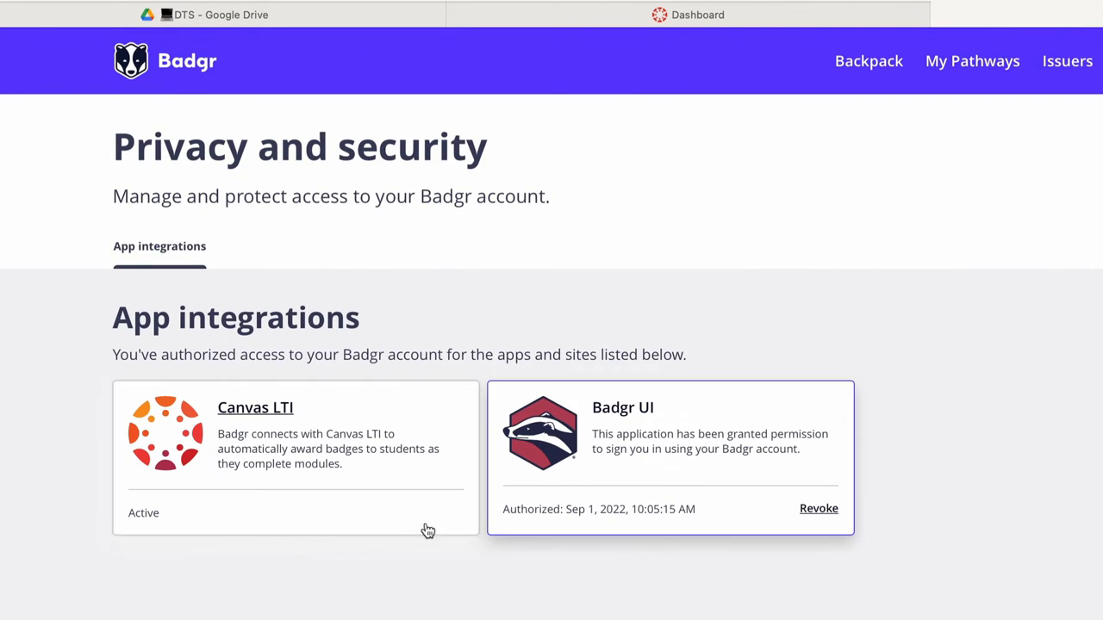
mouse_move(552, 506)
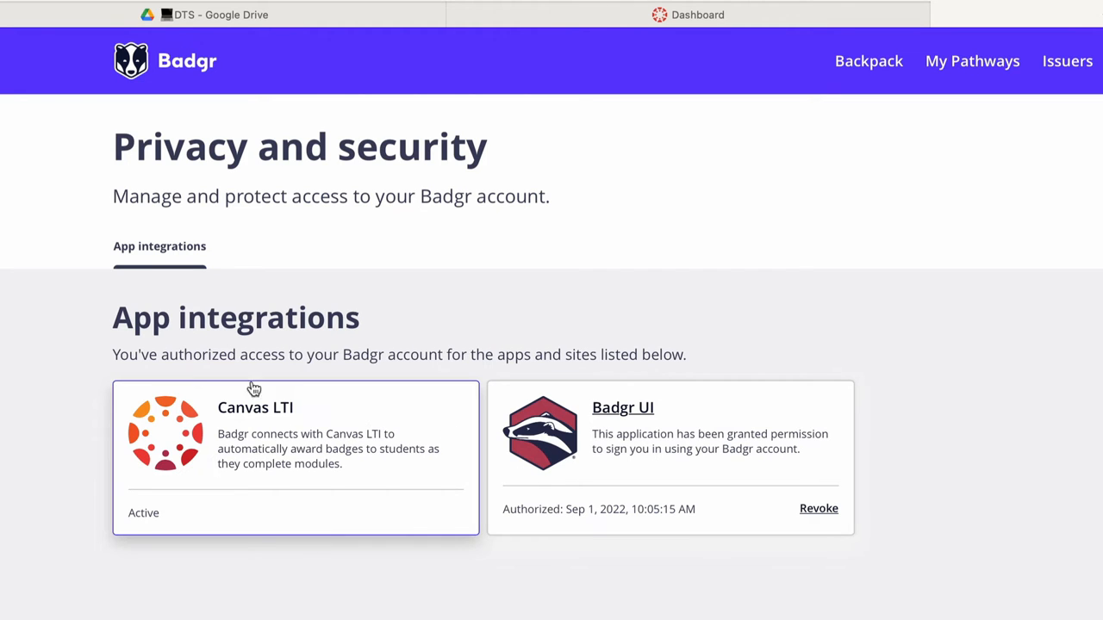
mouse_move(303, 419)
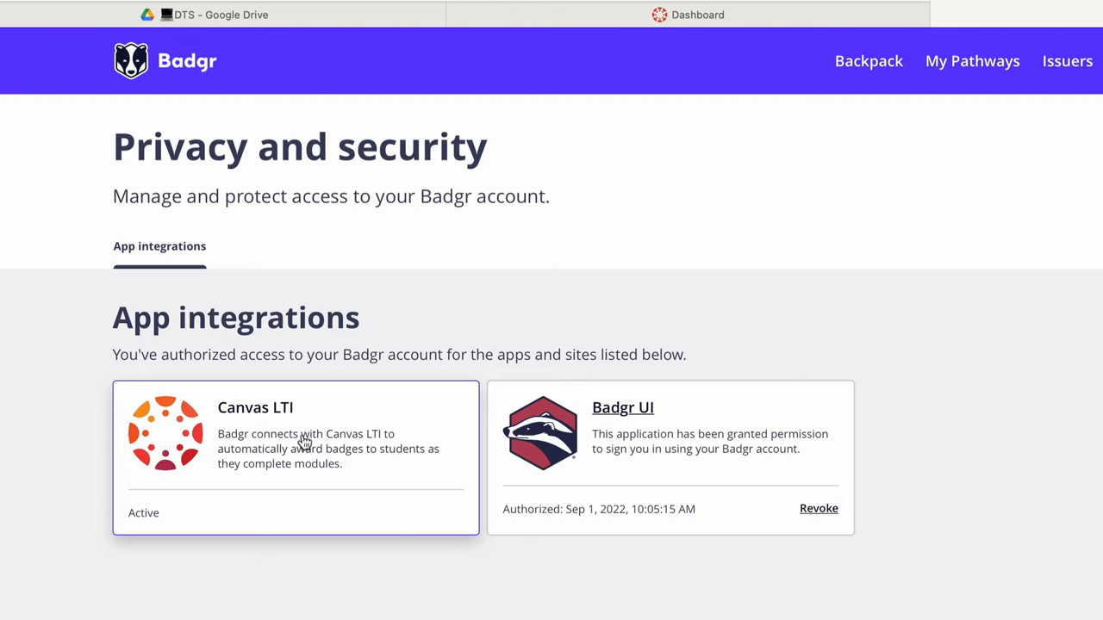
mouse_move(293, 445)
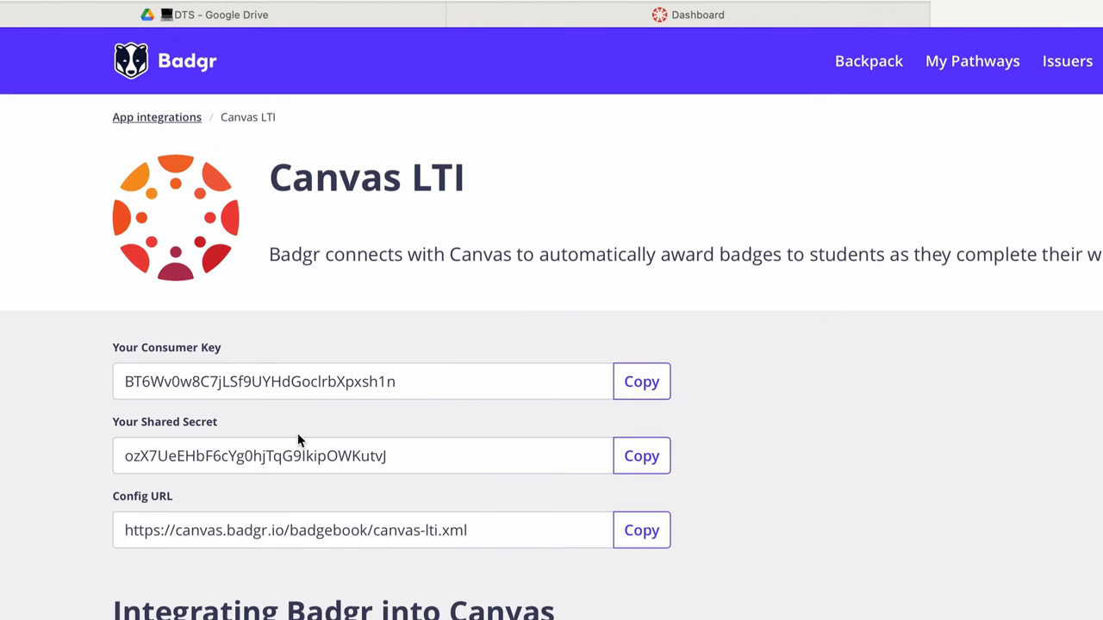
mouse_move(412, 381)
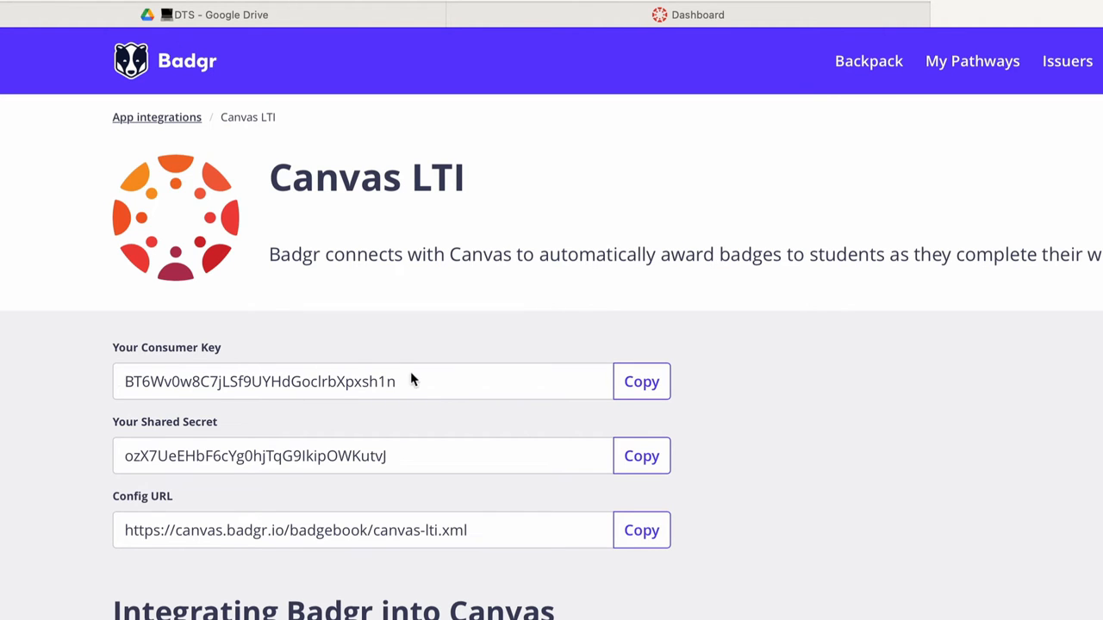
mouse_move(446, 465)
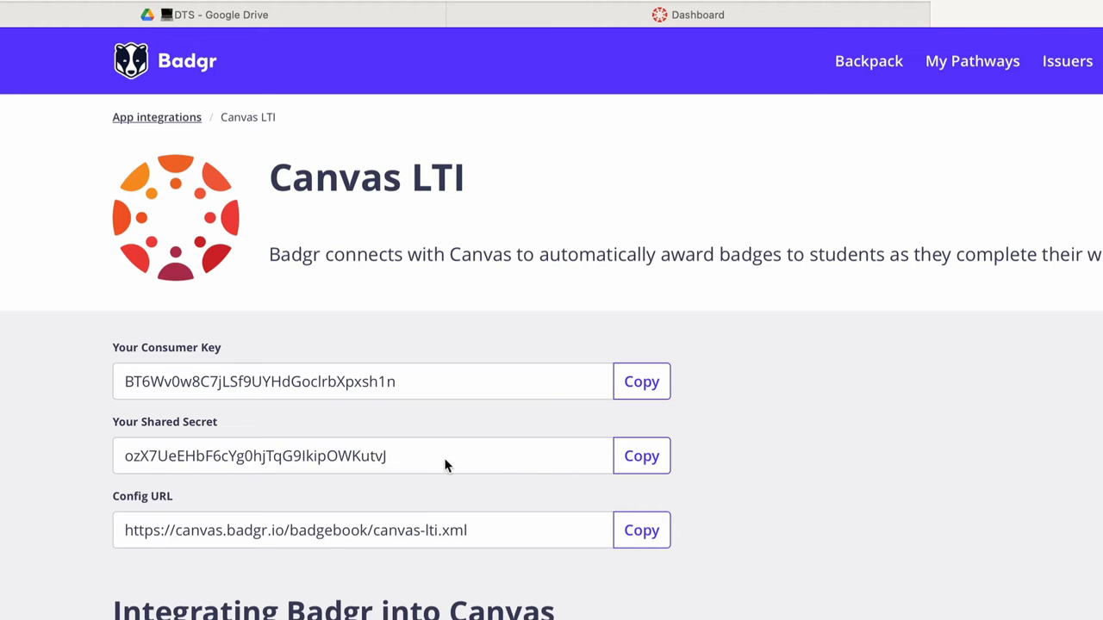
mouse_move(427, 456)
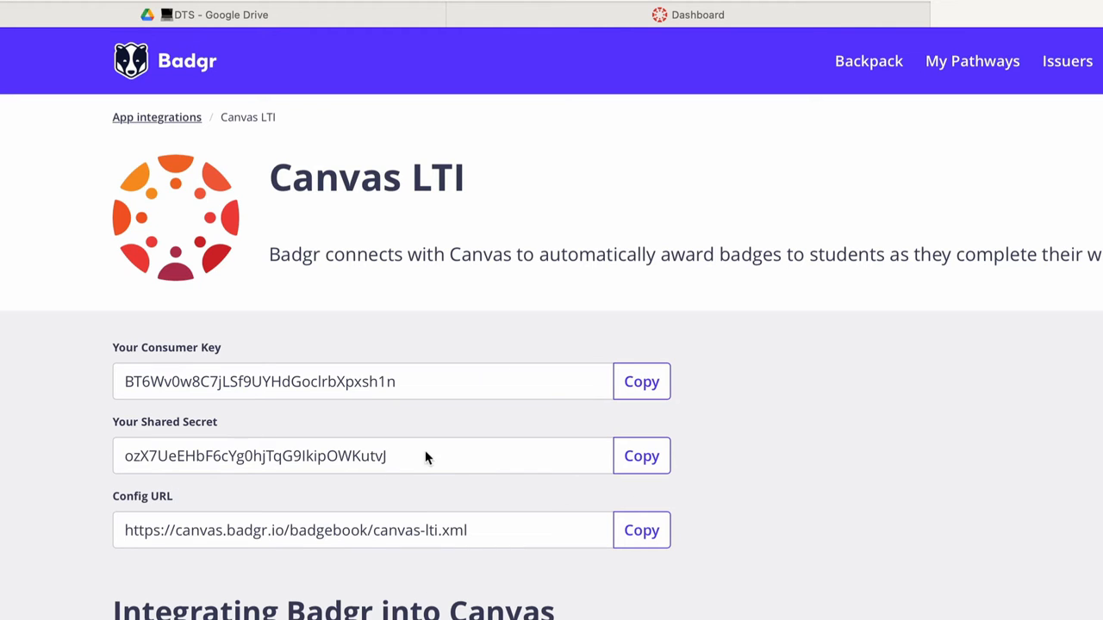
mouse_move(659, 38)
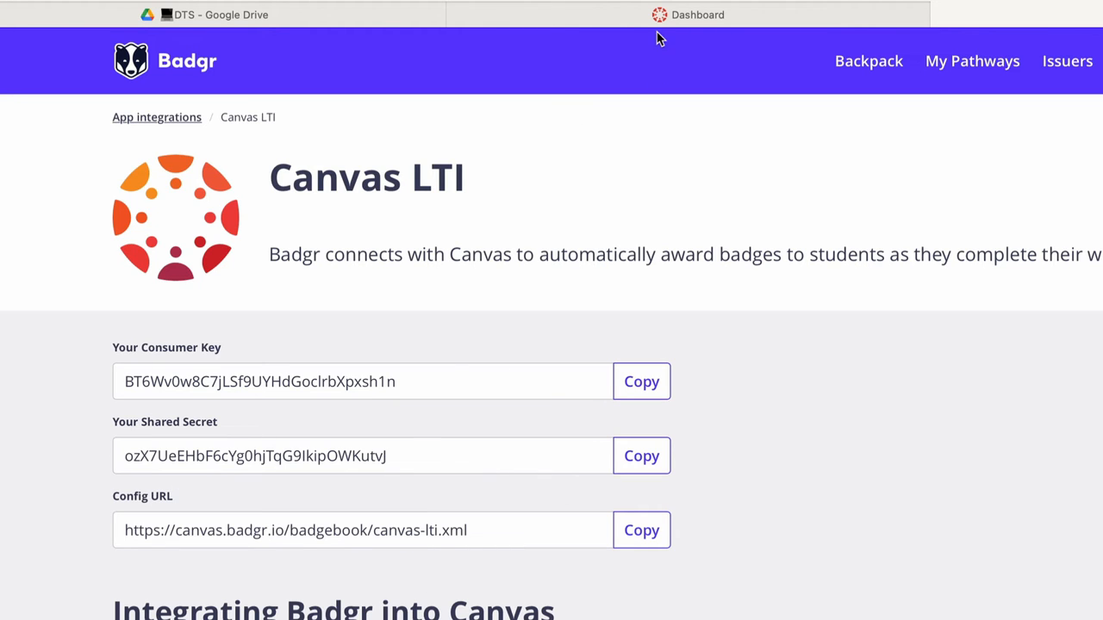
Return to the Canvas dashboard and open Mr. Wagner's Course toward its Settings.
click(696, 14)
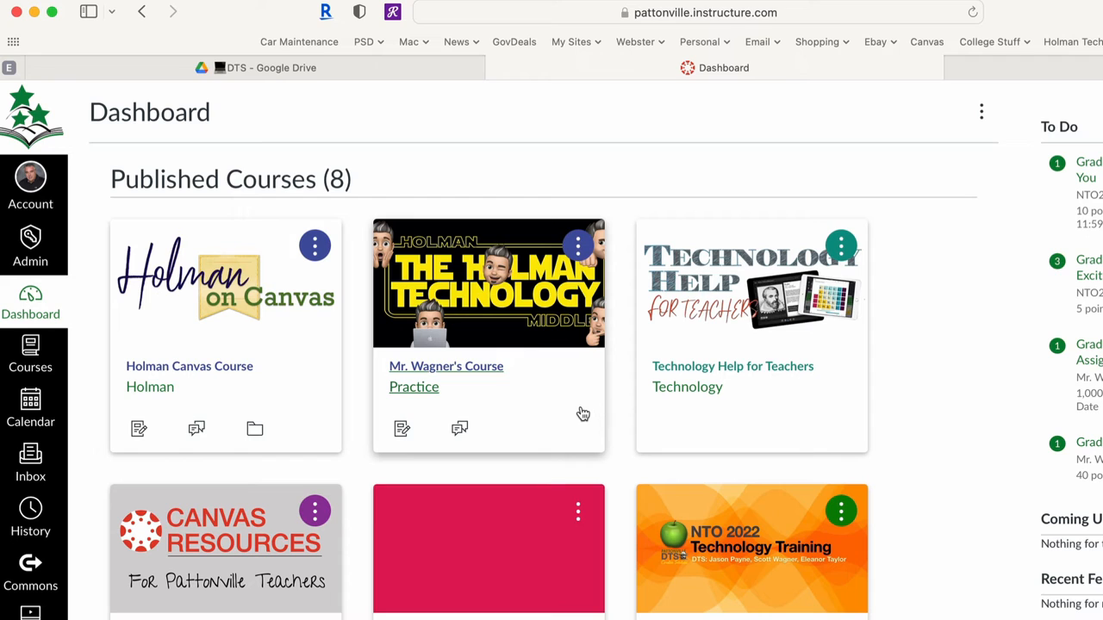
scroll(down, 3)
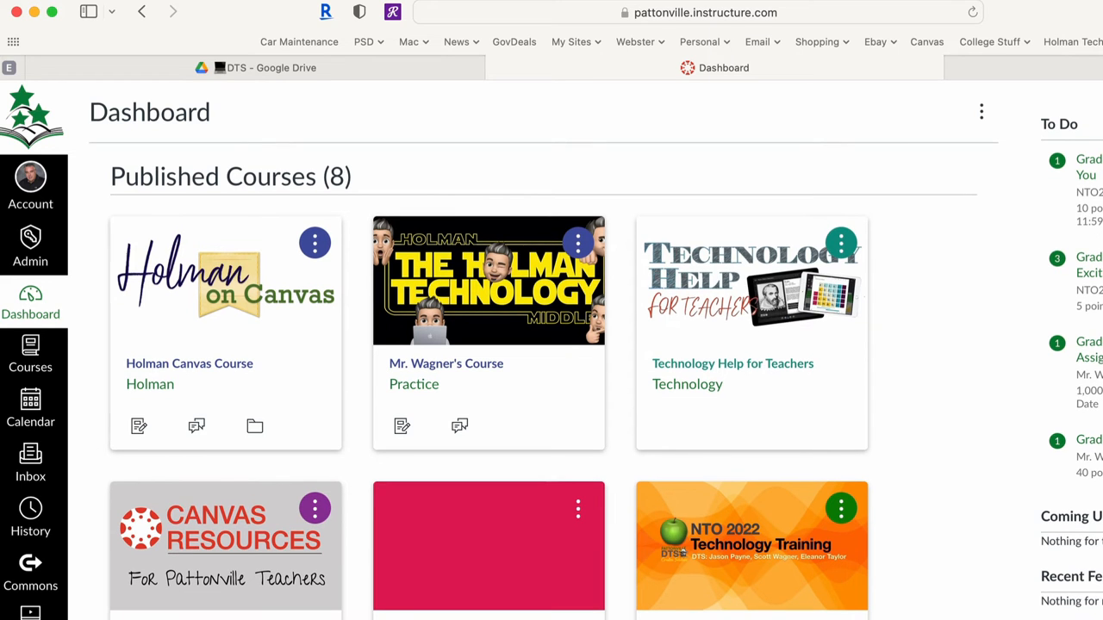
mouse_move(710, 362)
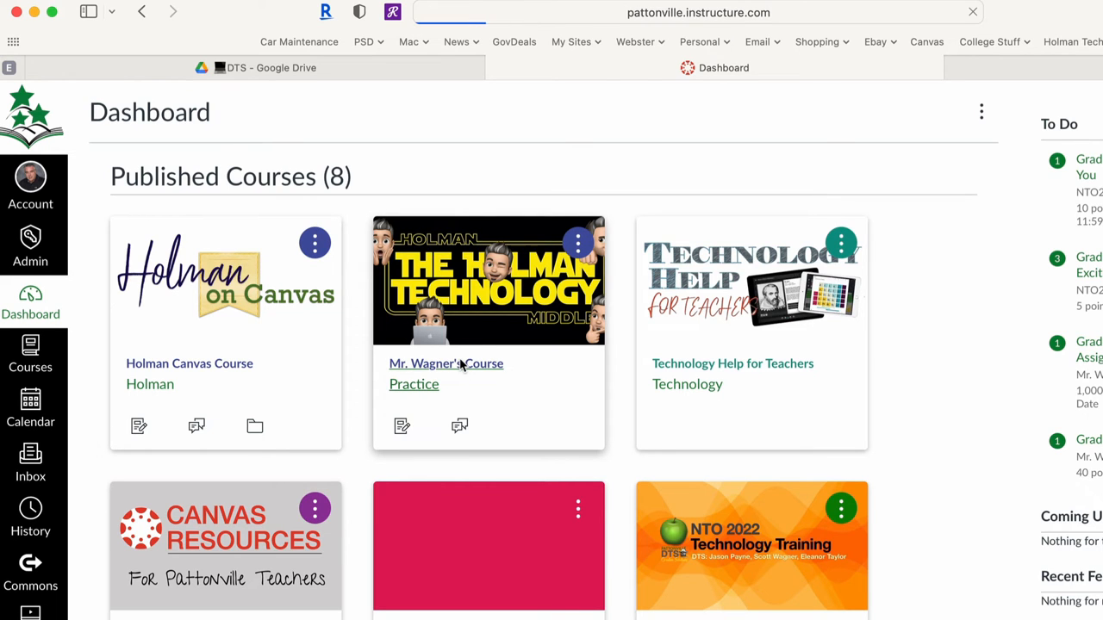
click(445, 362)
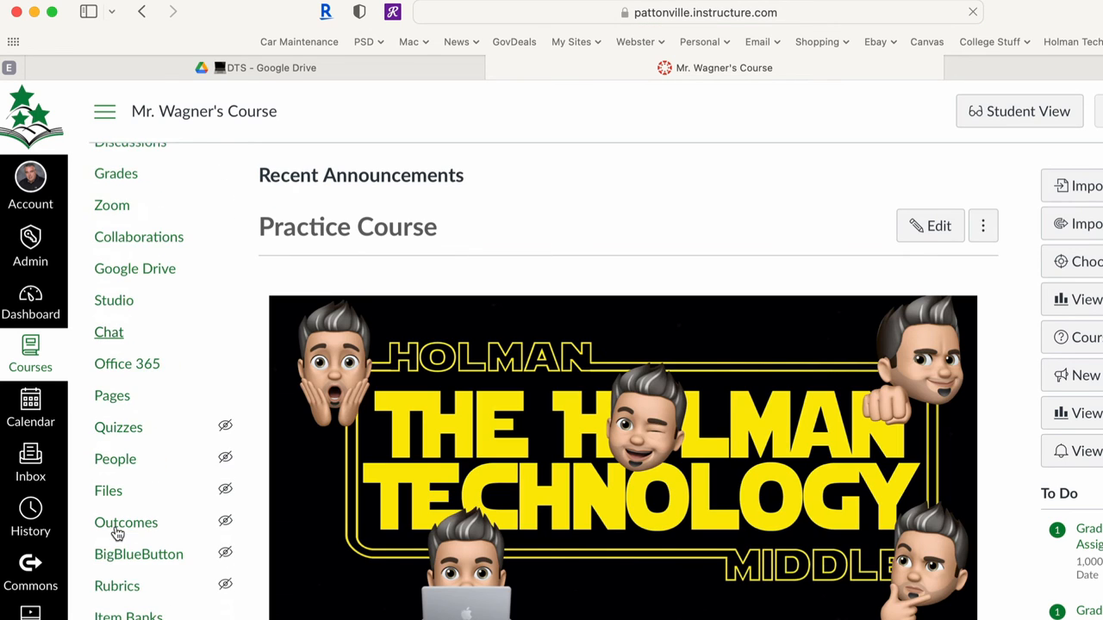
scroll(down, 3)
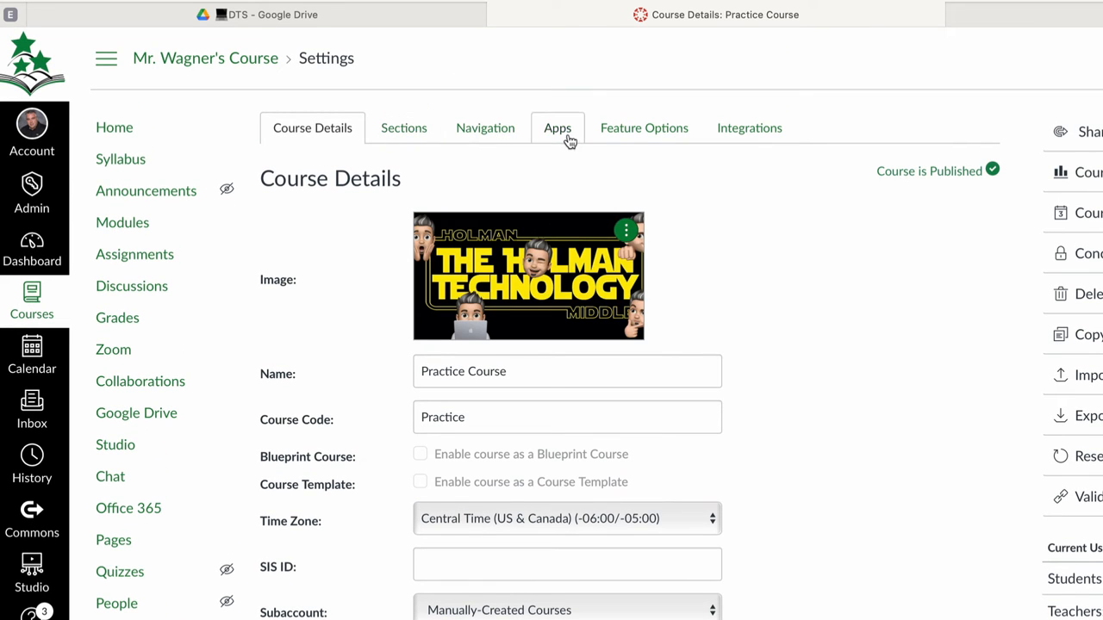
Filter the course's external apps for 'badgr' and show the Badgr US app details.
click(556, 128)
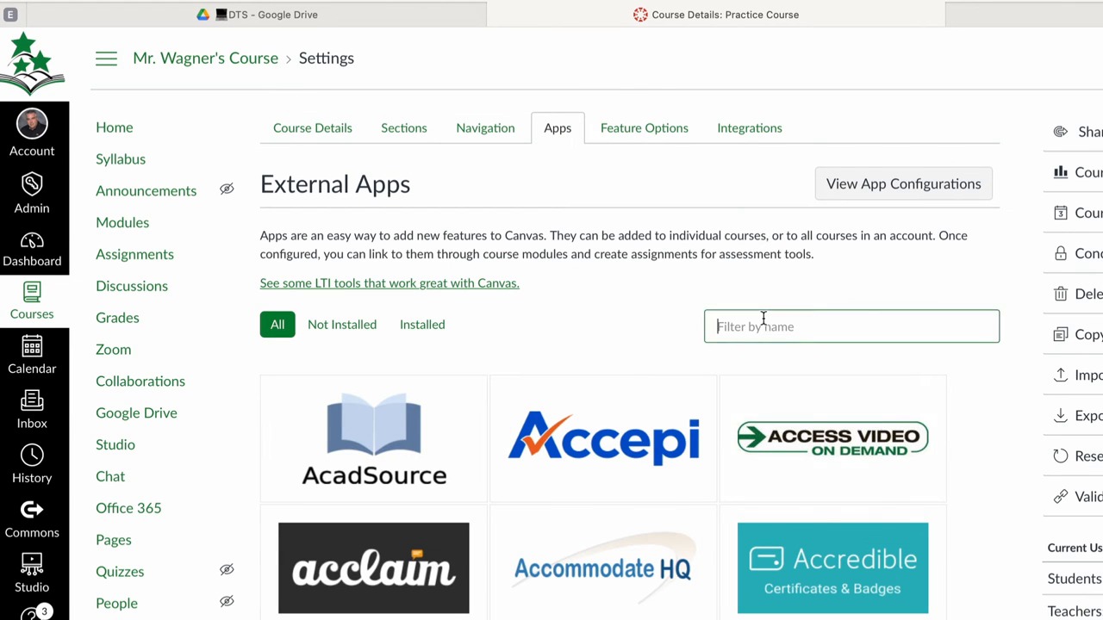
text(b)
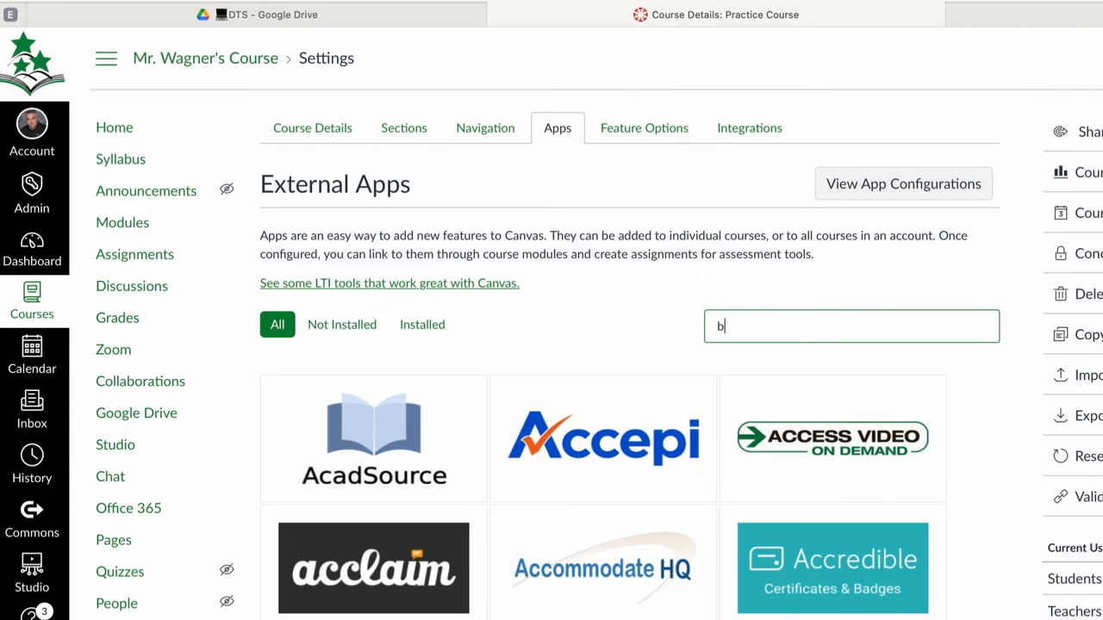
text(adgr)
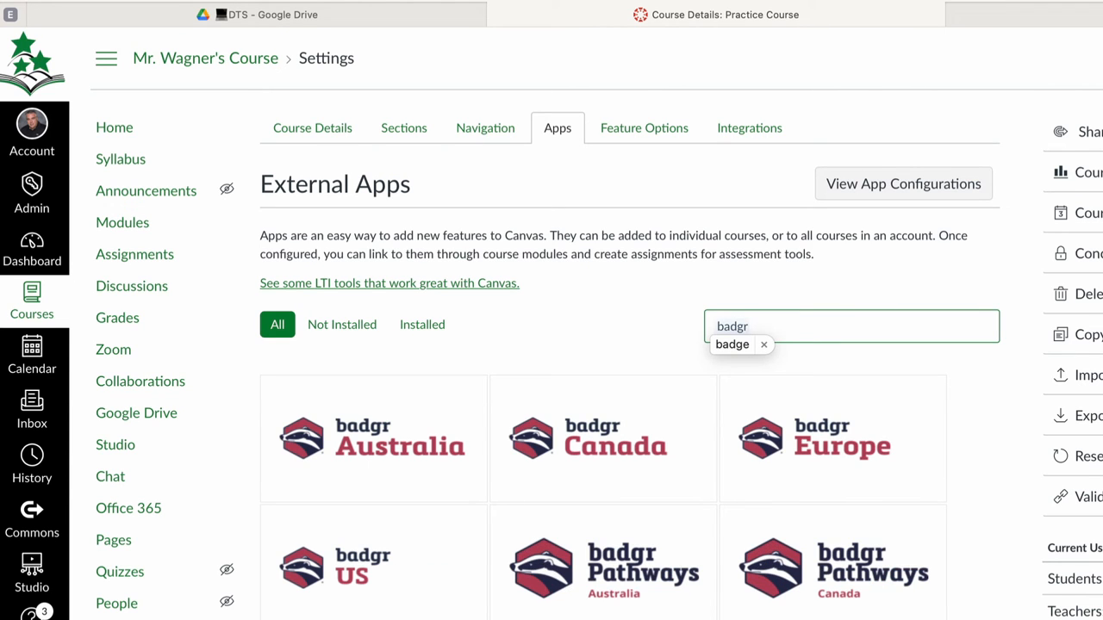
mouse_move(696, 412)
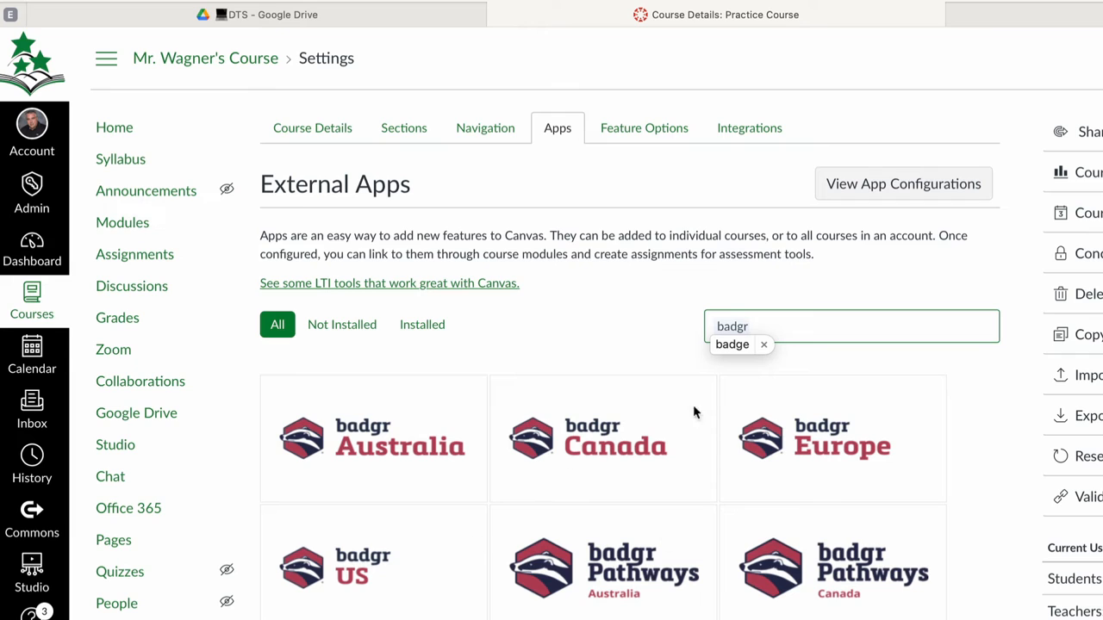
mouse_move(682, 395)
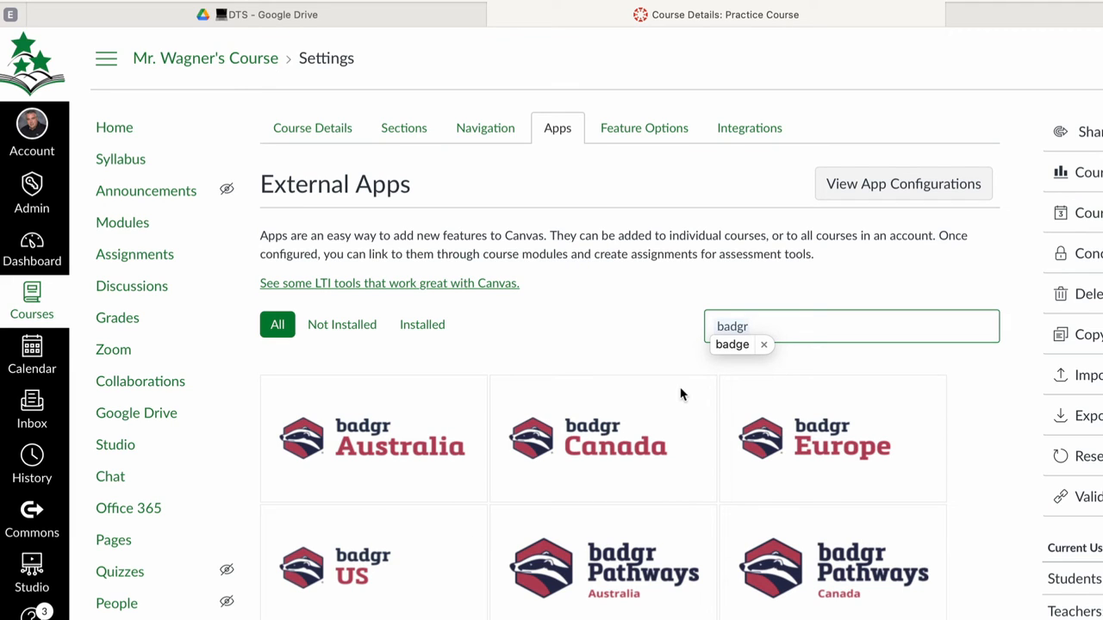
mouse_move(349, 558)
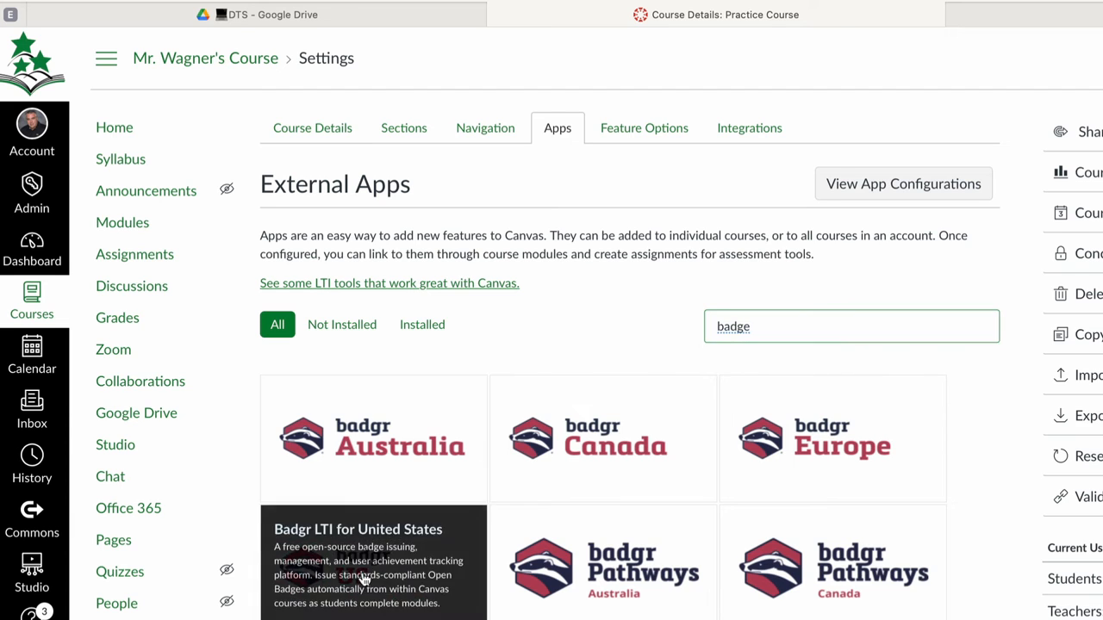
click(372, 560)
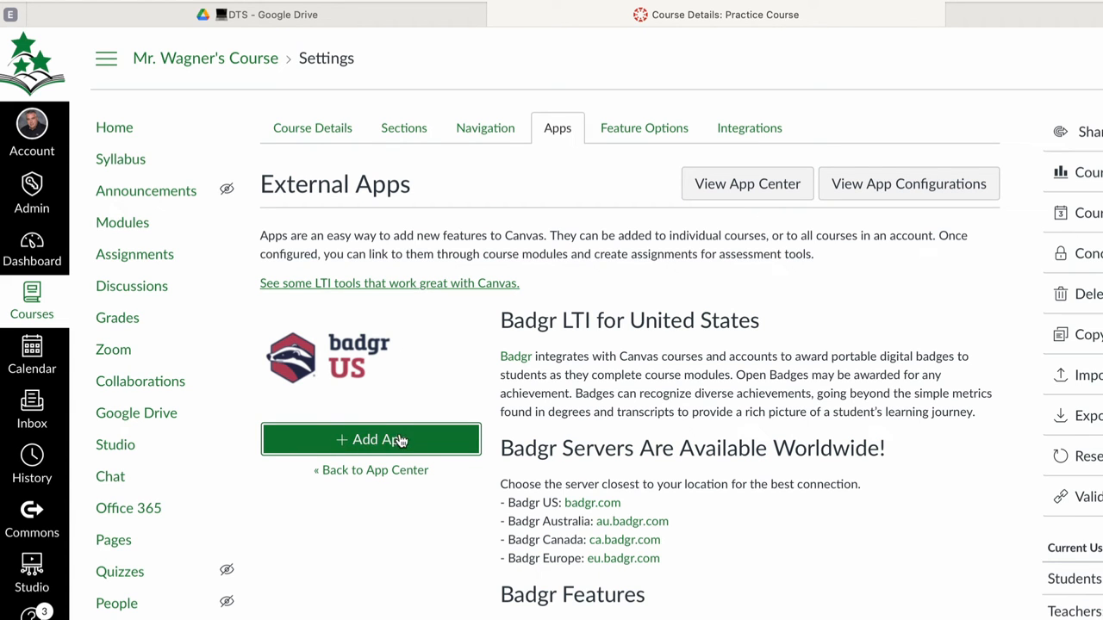
mouse_move(410, 439)
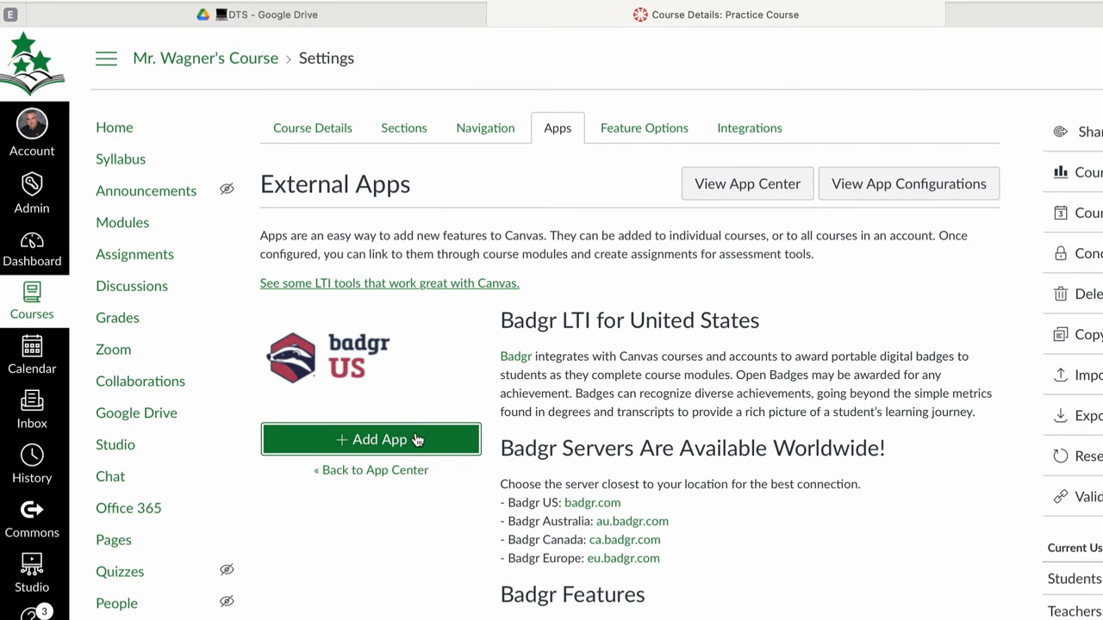
Install the Badgr US app using the consumer key and shared secret copied from Badgr.
click(371, 440)
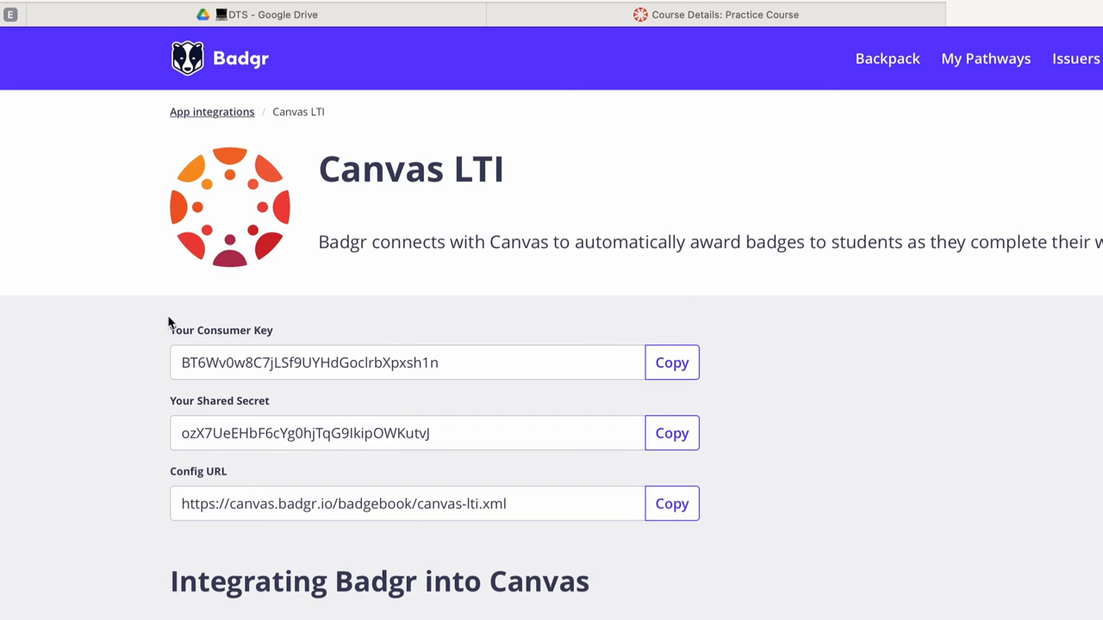
click(672, 362)
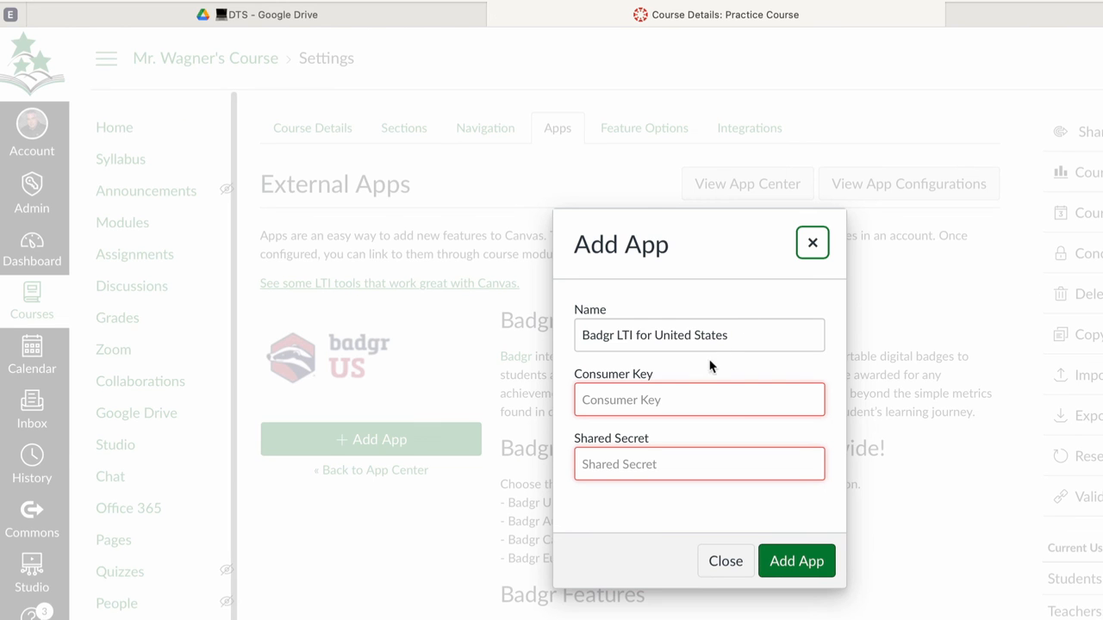
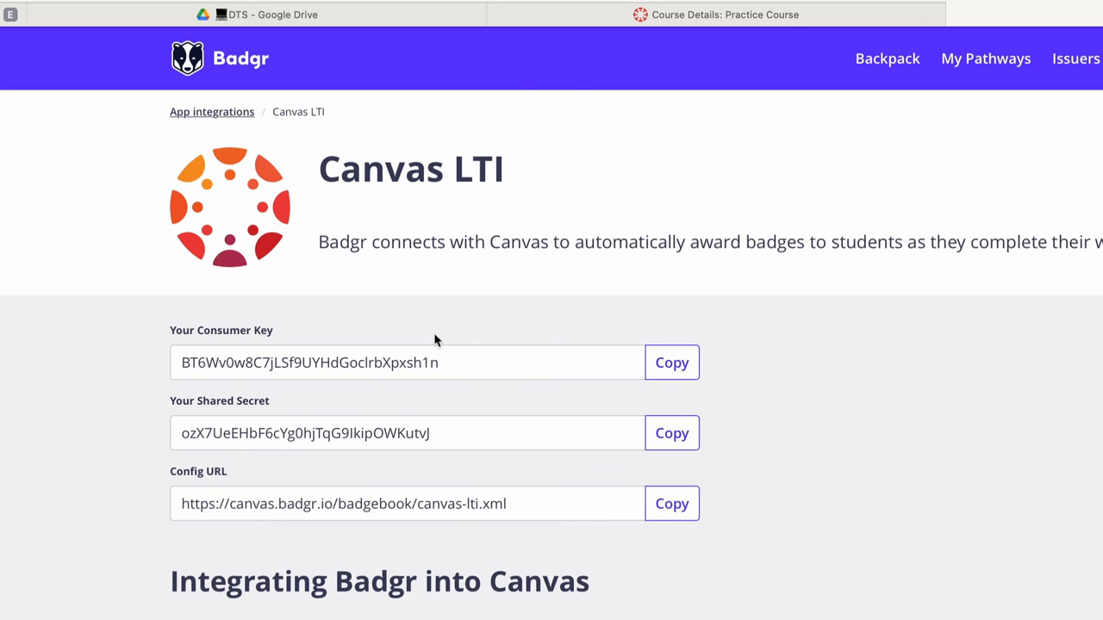
click(672, 432)
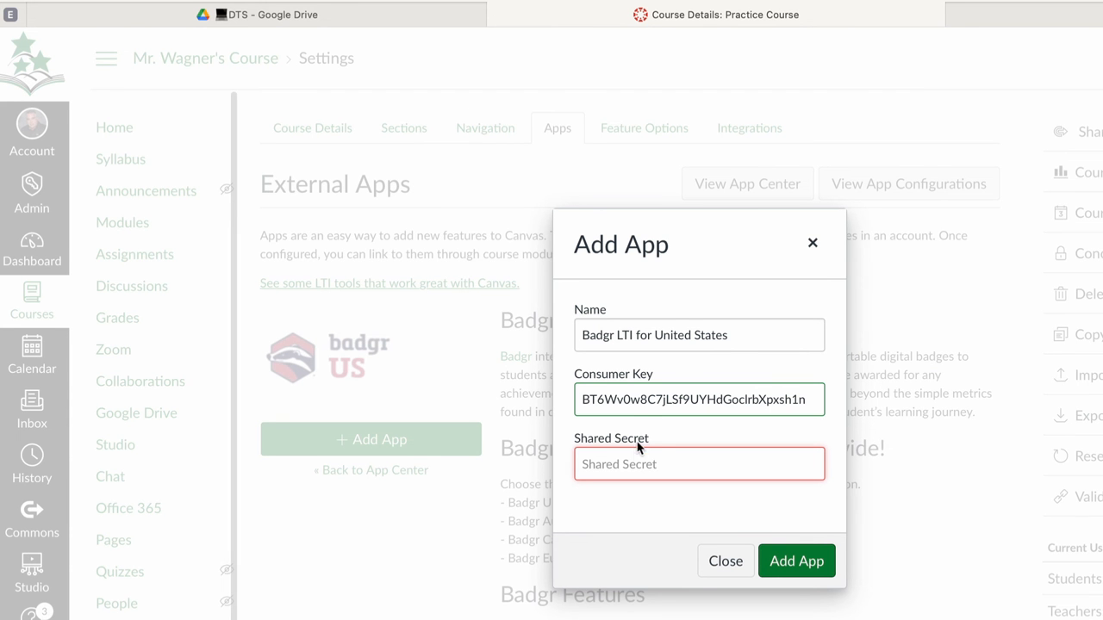
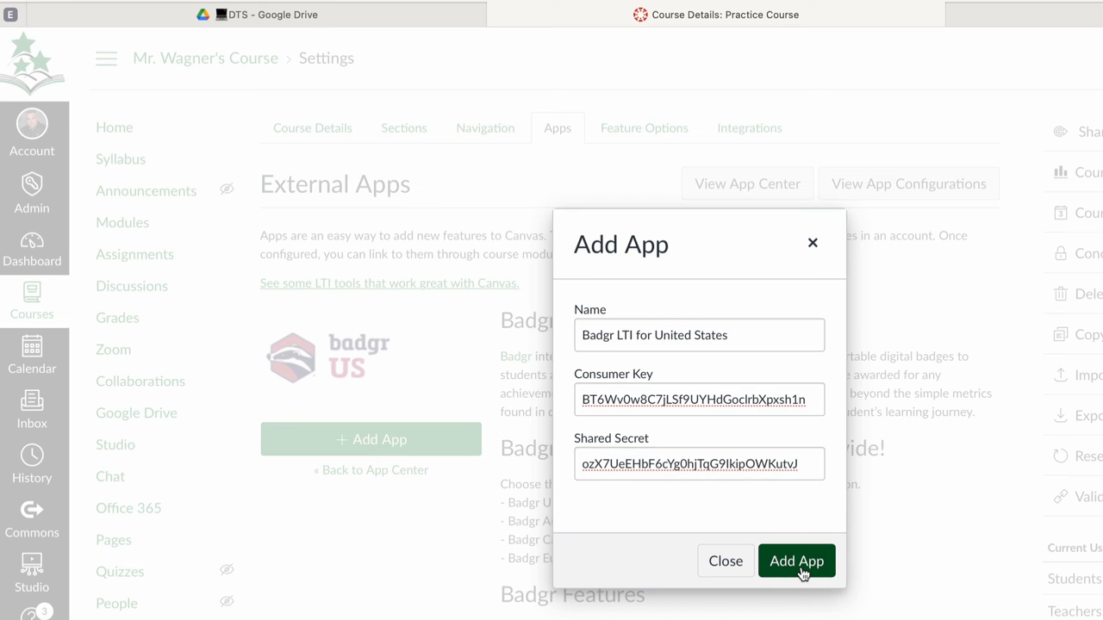
click(796, 562)
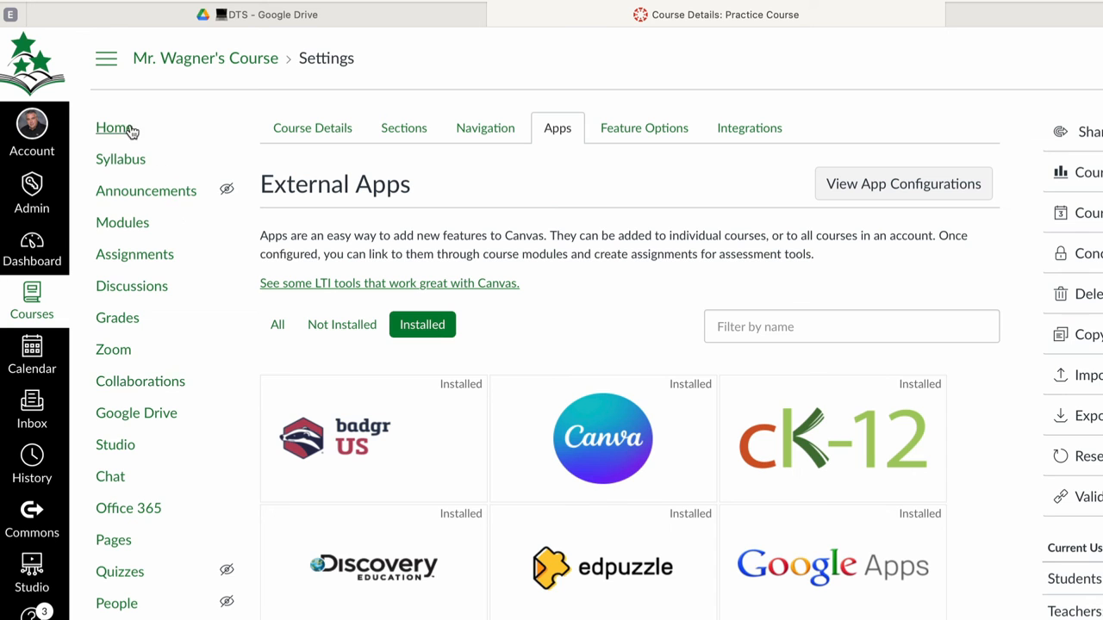
Go to the course Home and scroll the navigation menu down toward Badges.
click(114, 128)
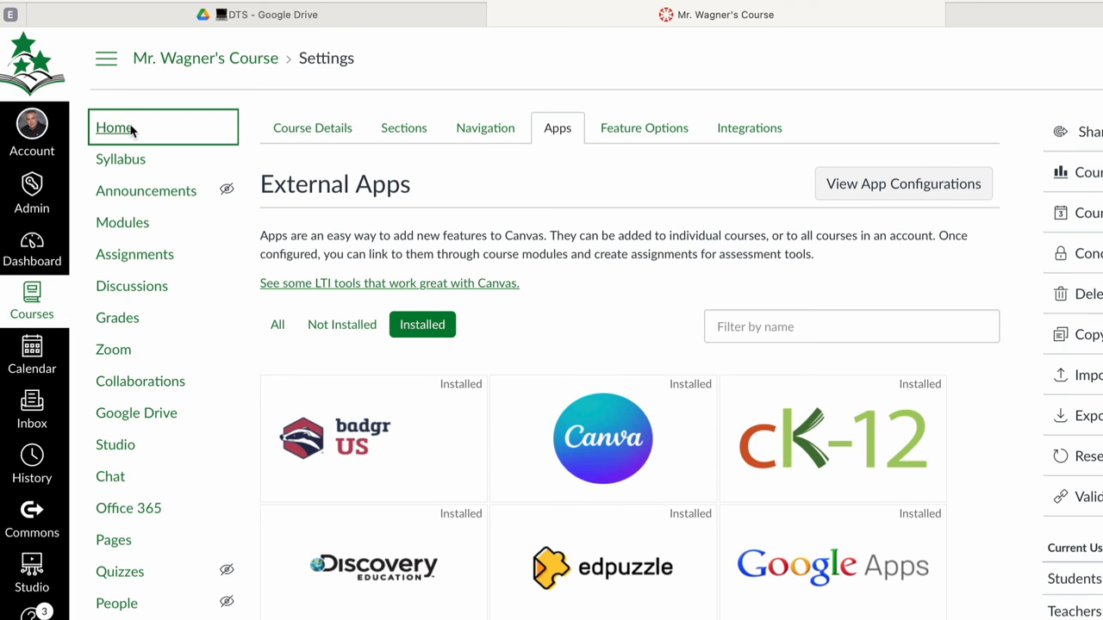
click(114, 127)
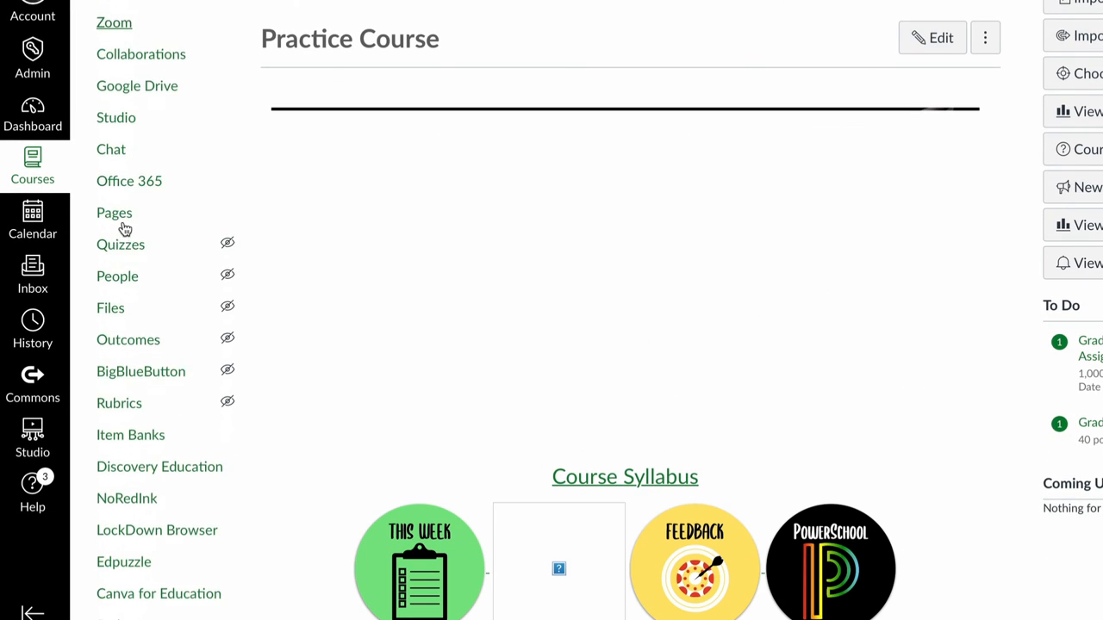
scroll(down, 3)
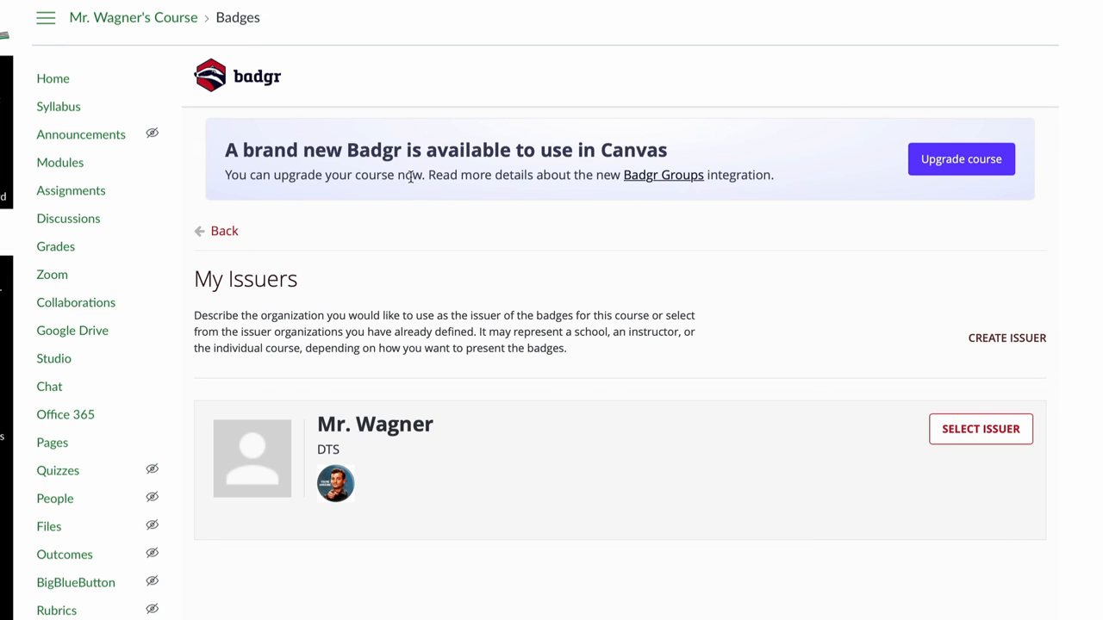
mouse_move(1044, 199)
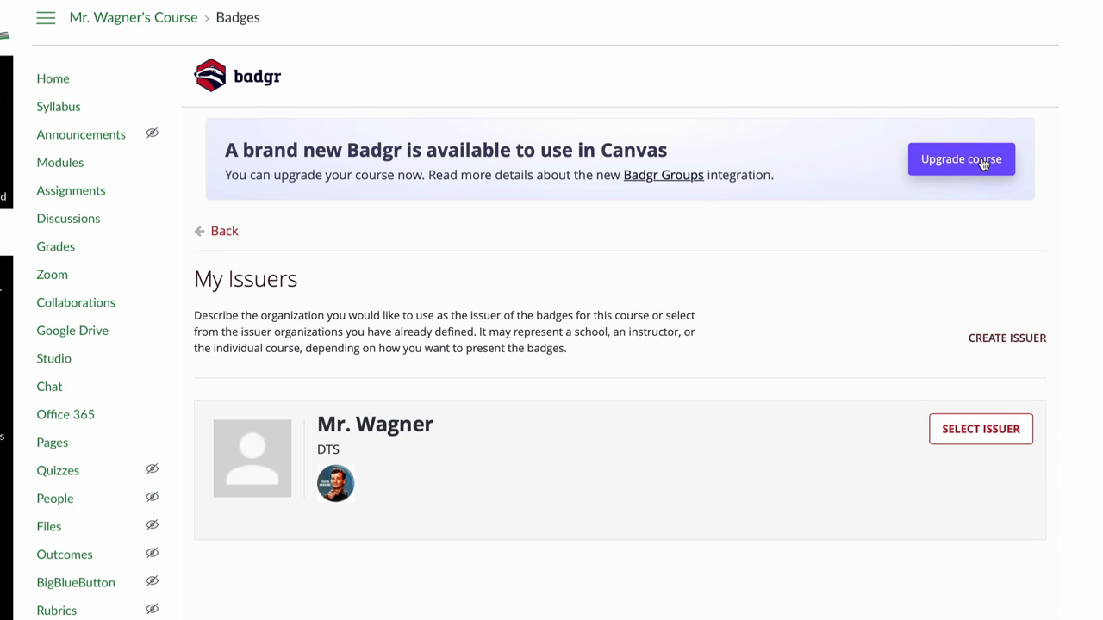
Upgrade the course's Badgr integration and choose the Mr. Wagner issuer.
click(961, 159)
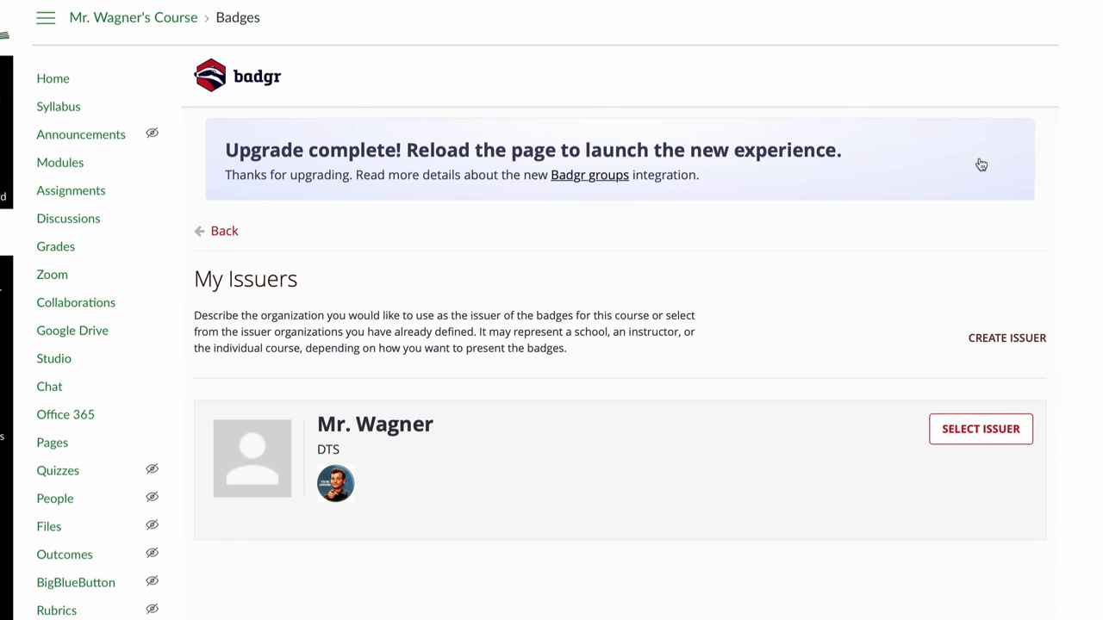
mouse_move(980, 427)
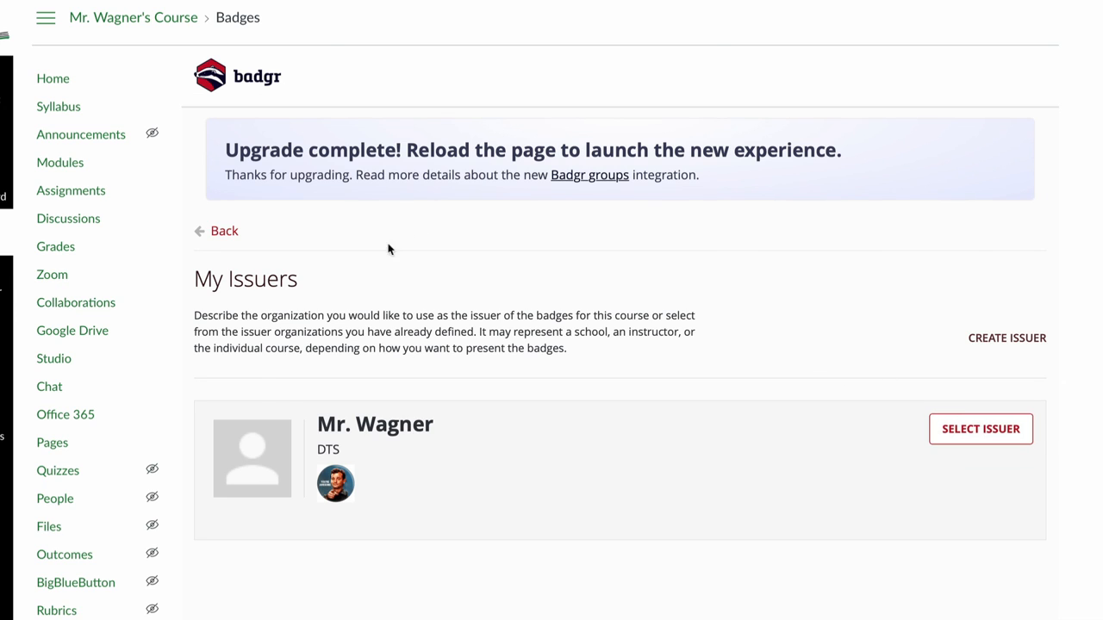
mouse_move(655, 334)
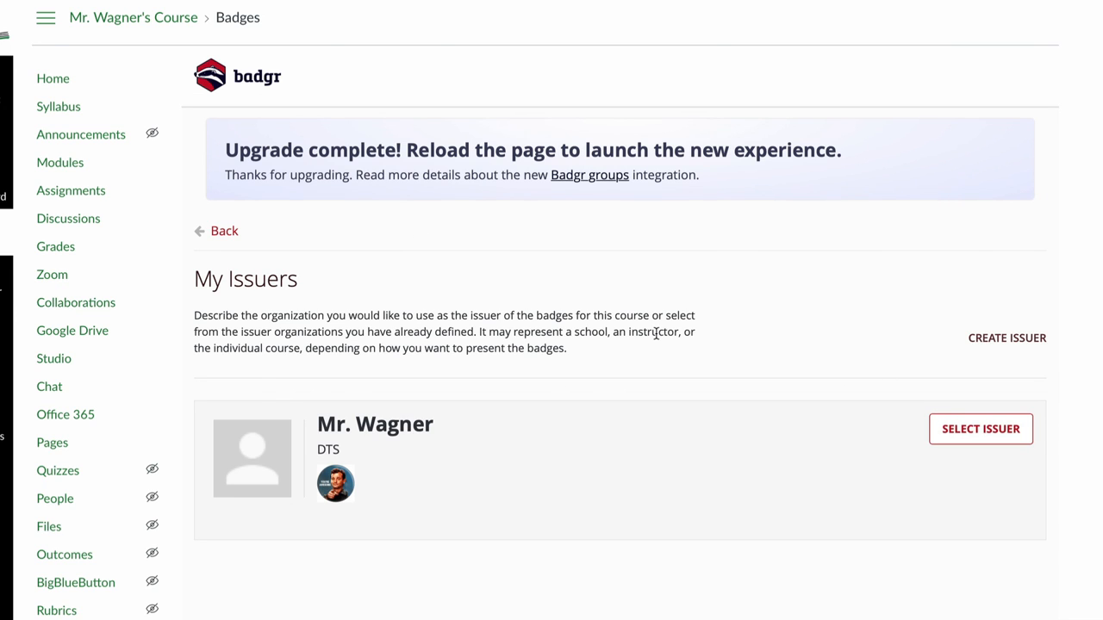
mouse_move(562, 434)
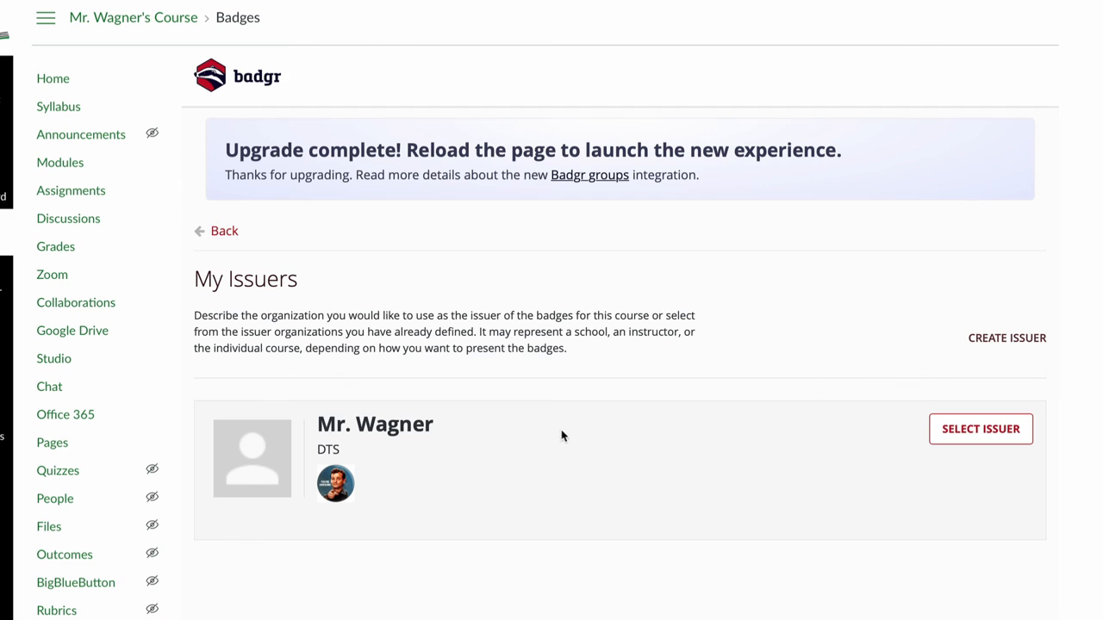
mouse_move(993, 503)
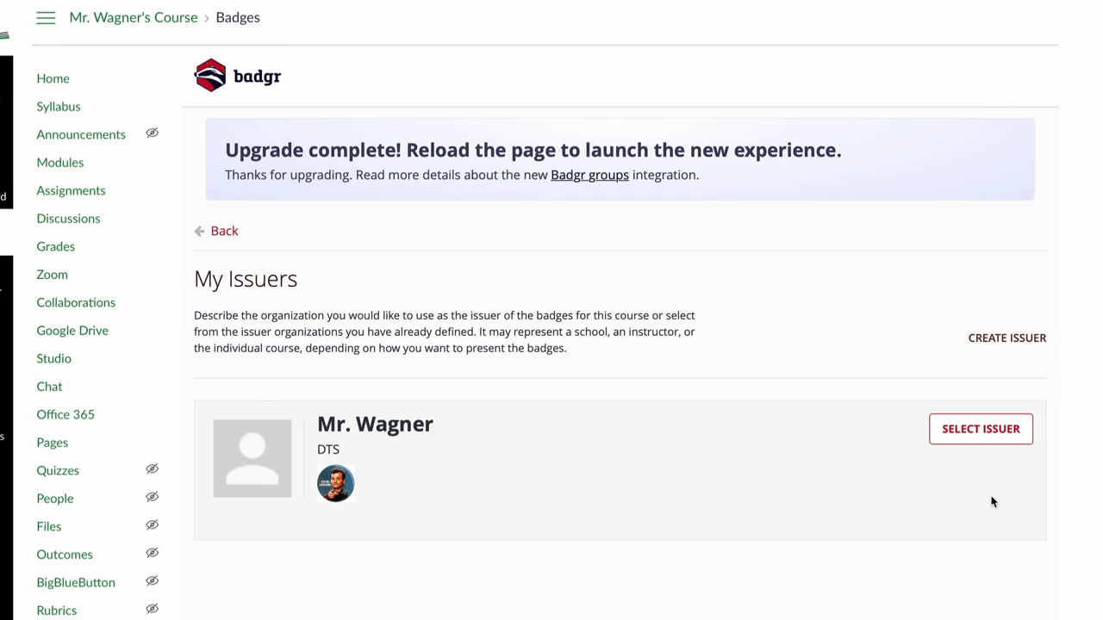
click(980, 428)
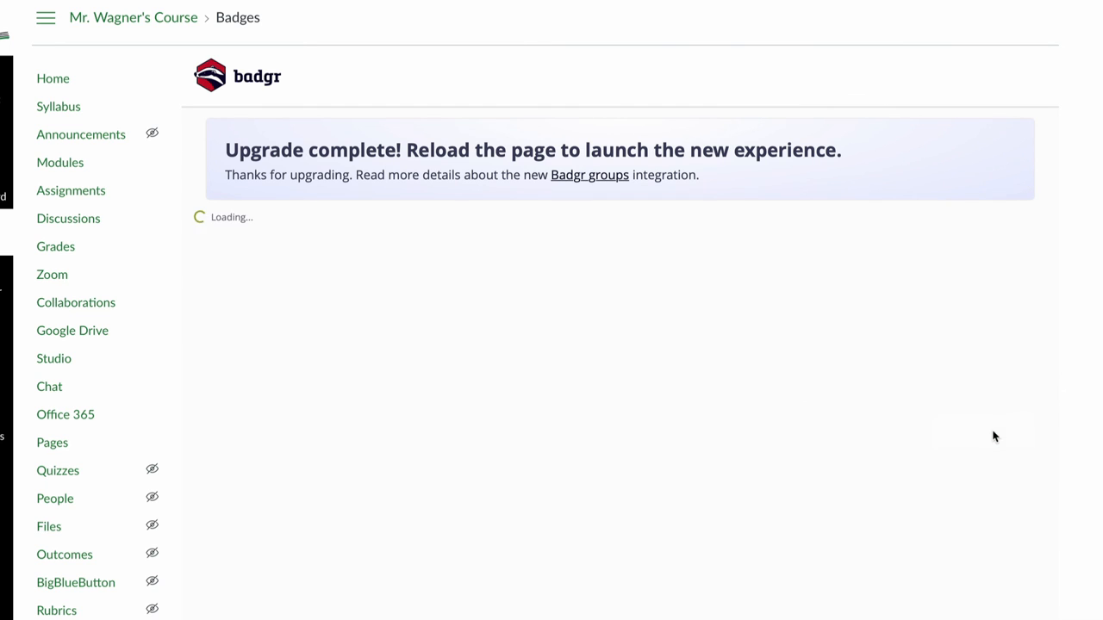